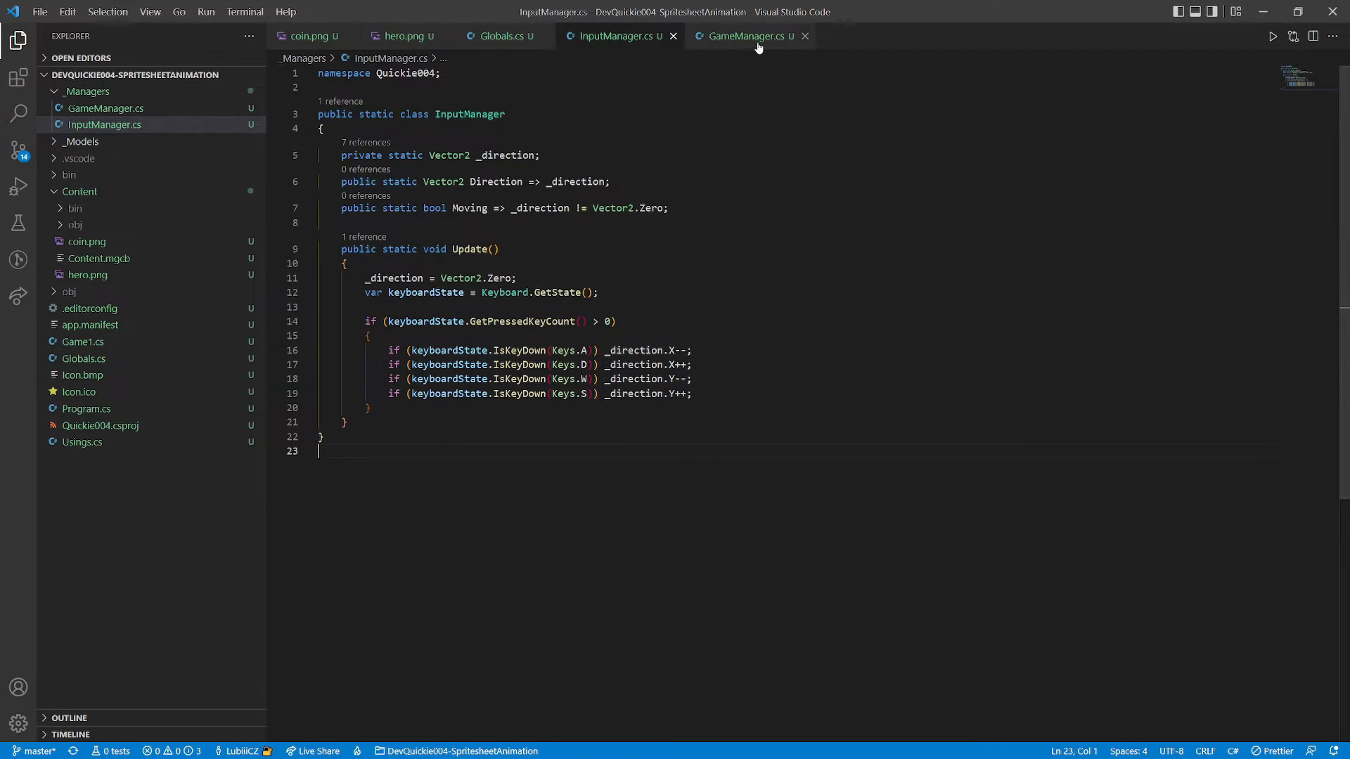
- Review GameManager.cs and preview the coin.png sprite sheet with its six coin frames
click(745, 35)
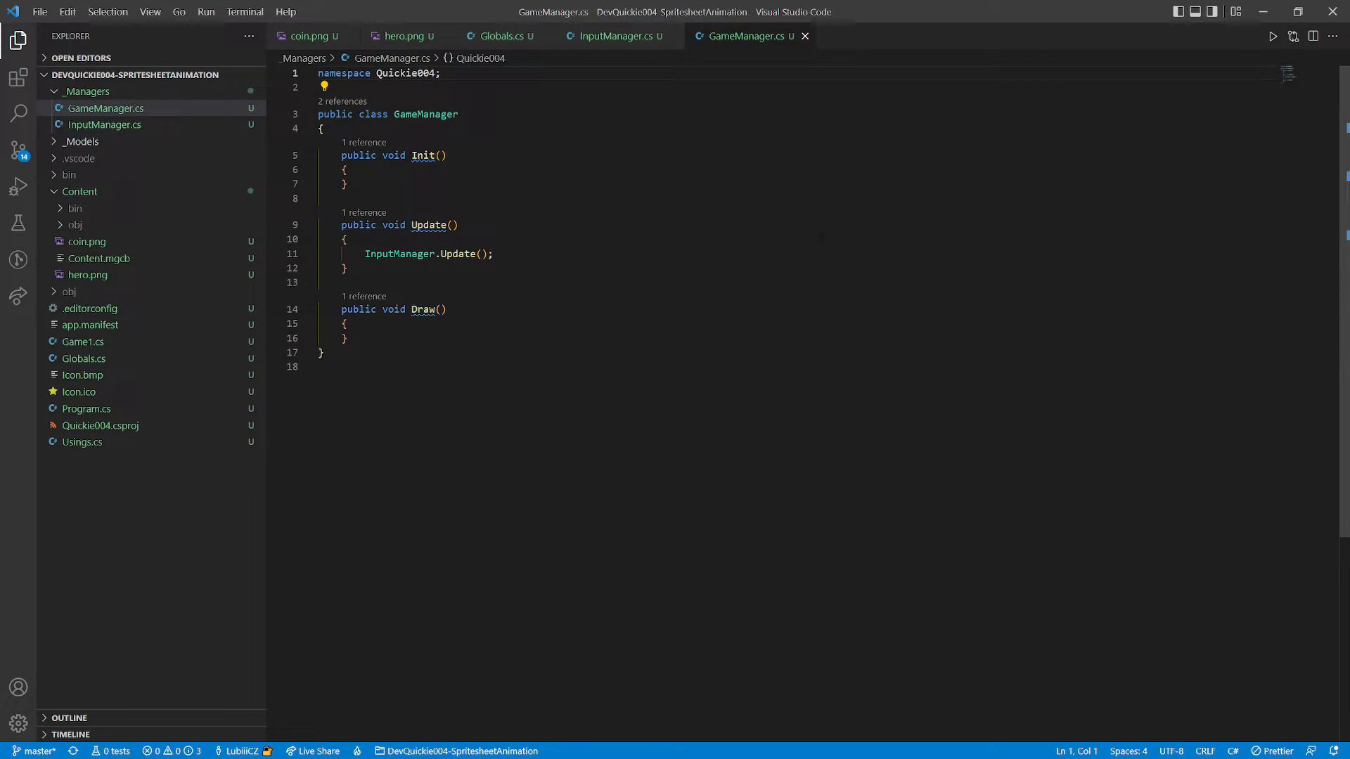
click(310, 37)
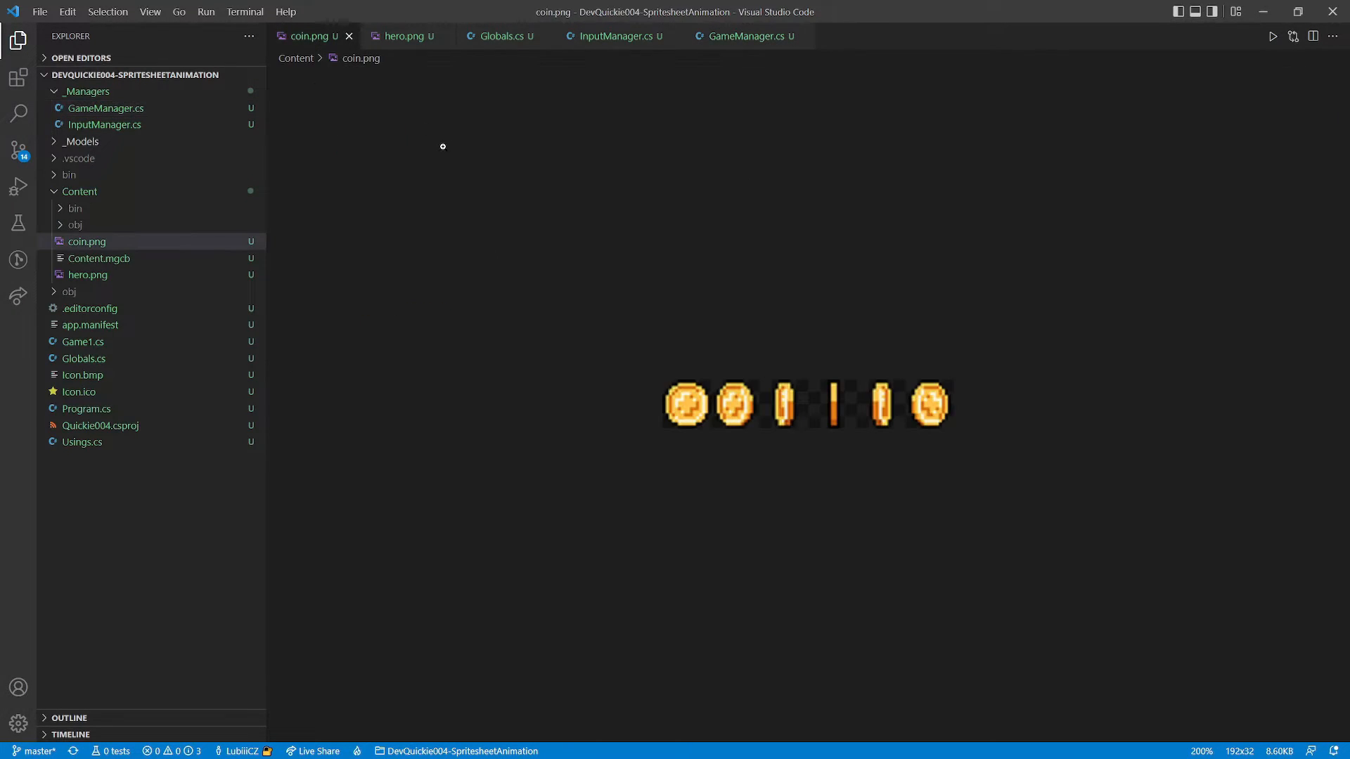
mouse_move(413, 56)
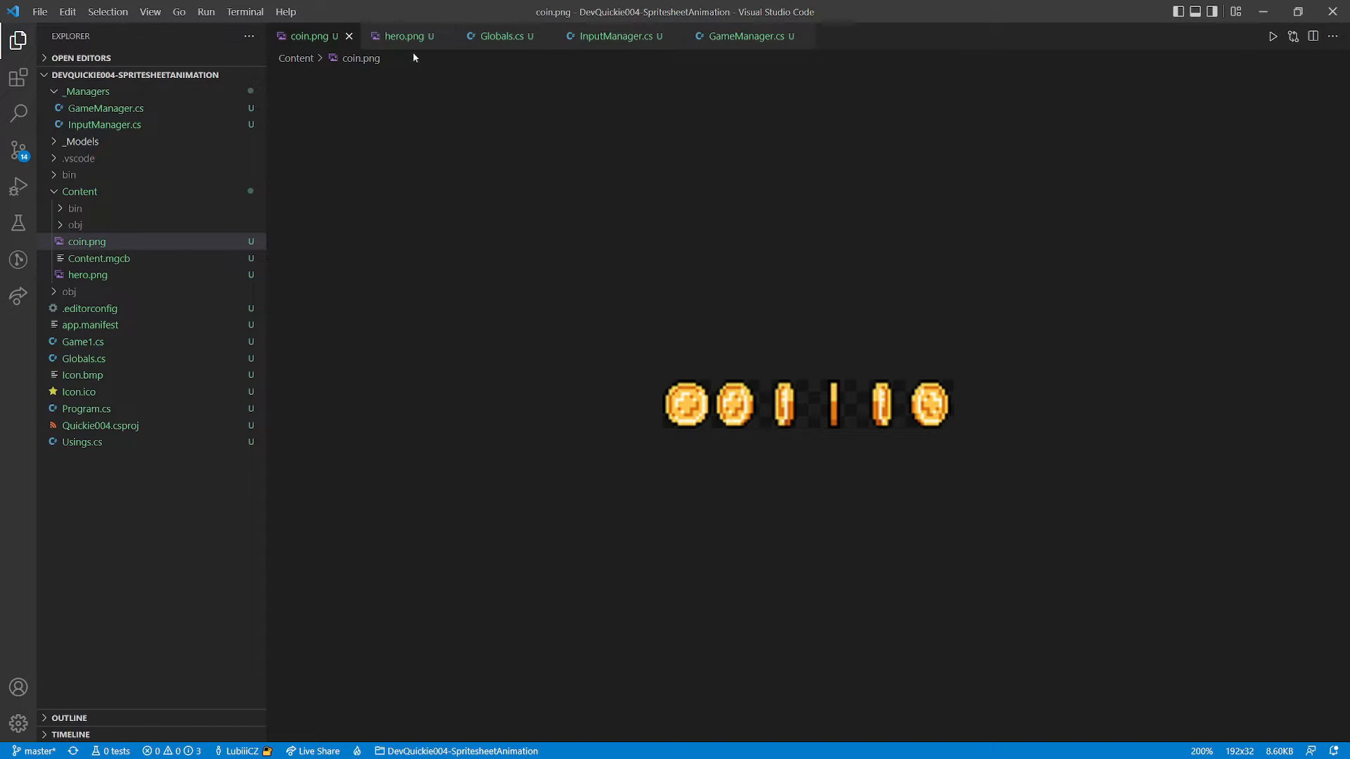
click(403, 37)
text({)
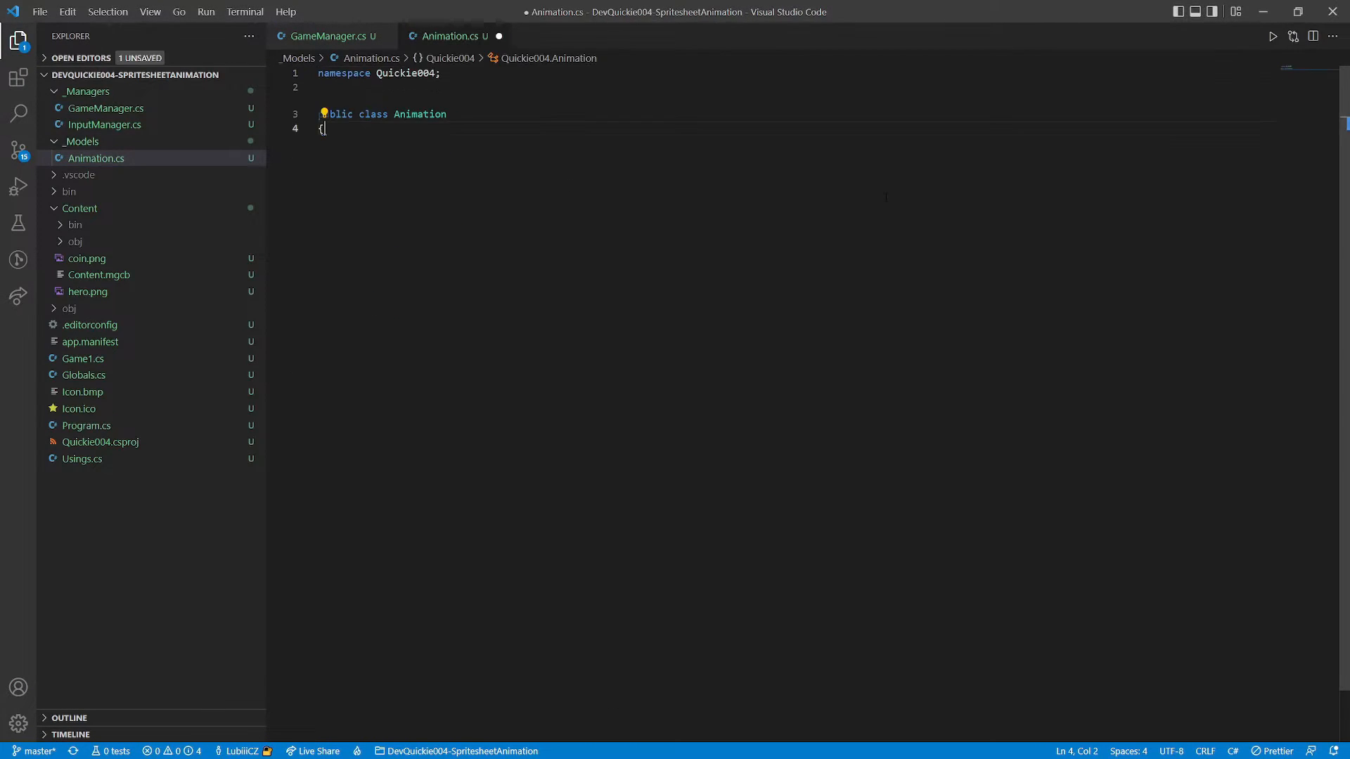
- Declare Animation's readonly _texture, _sourceRectangles list, _frames count and frame timing fields
text(private readonly)
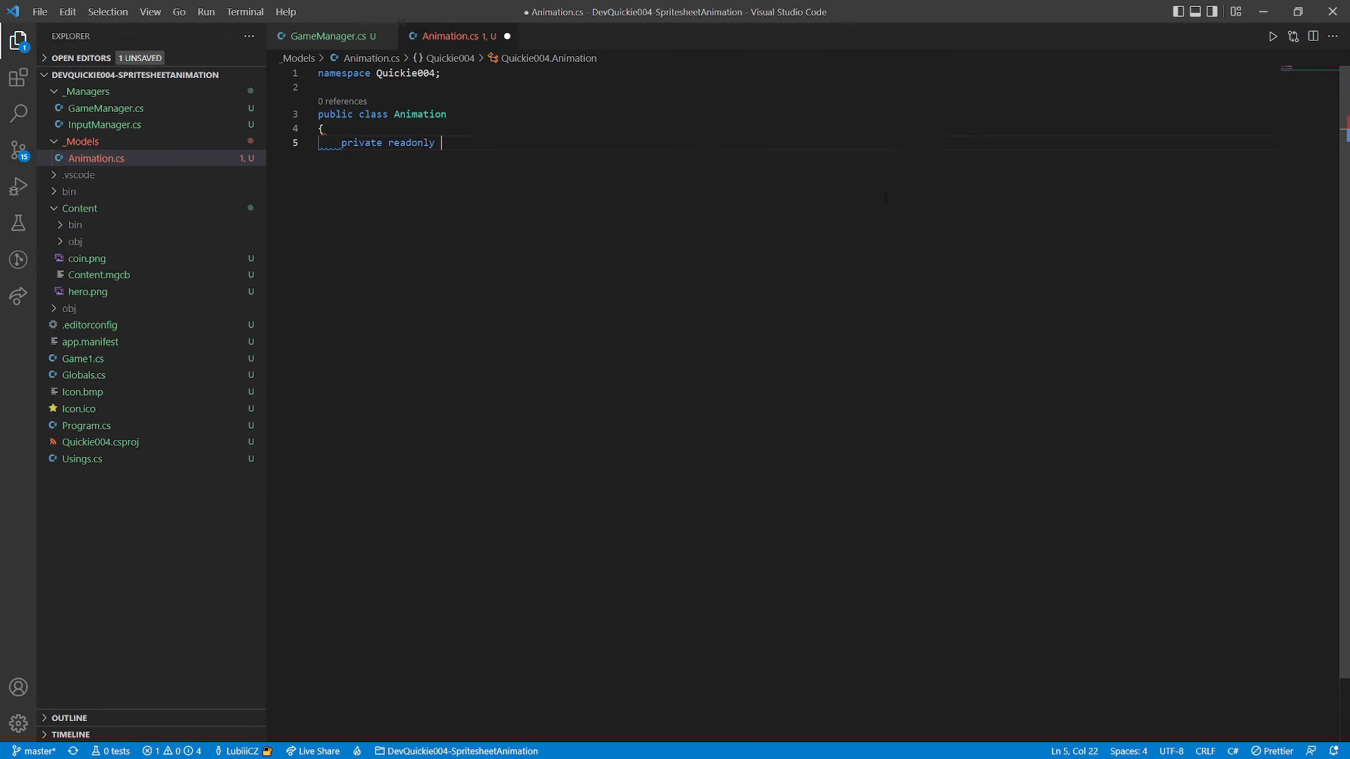
text(Texture2D)
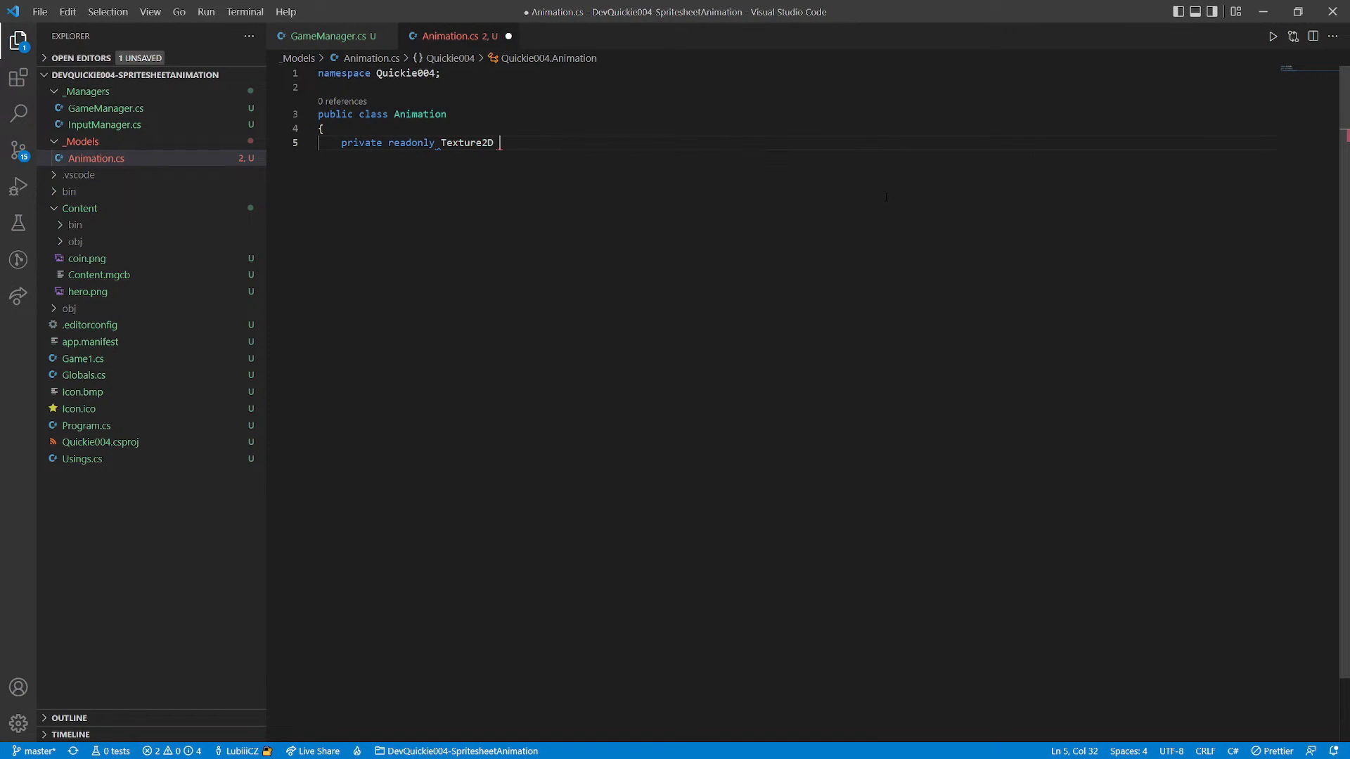
text(_texture;)
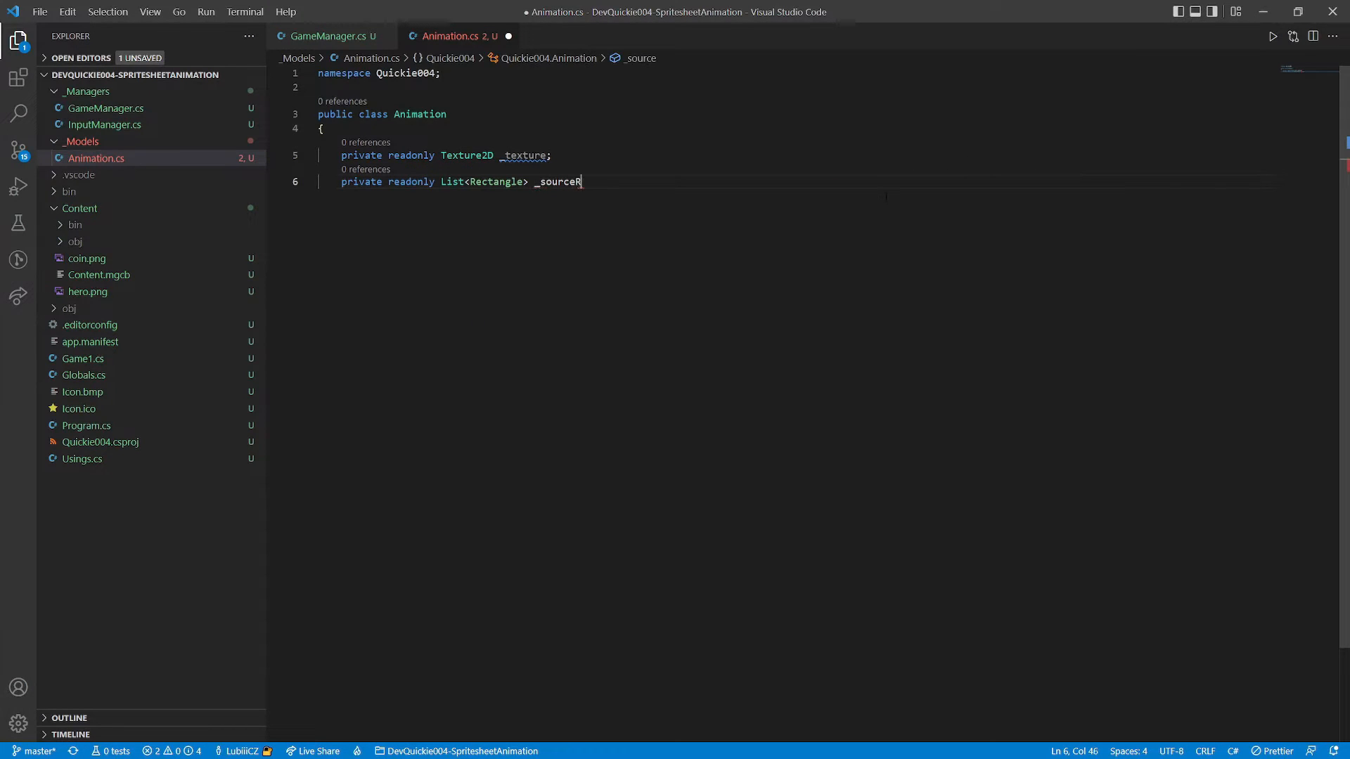
text(ectangles = new();)
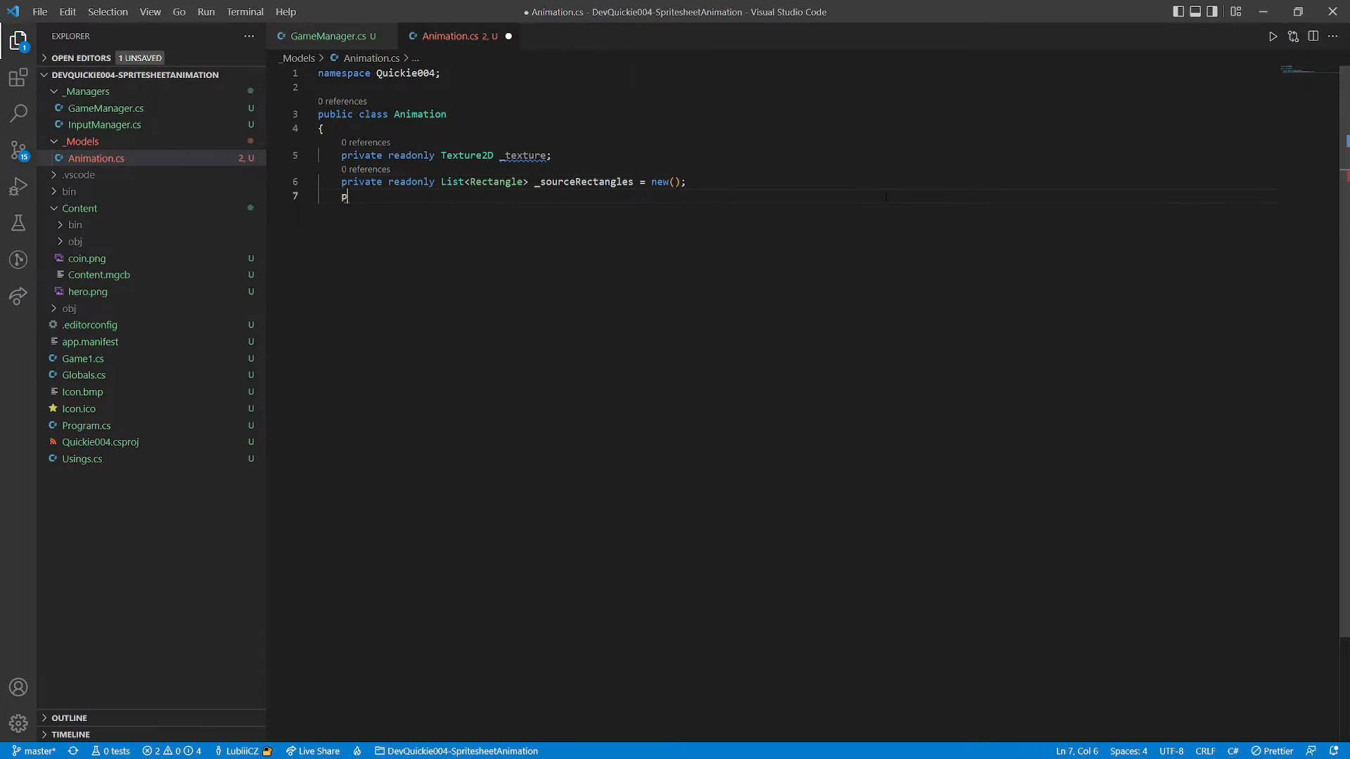
text(private readonly int)
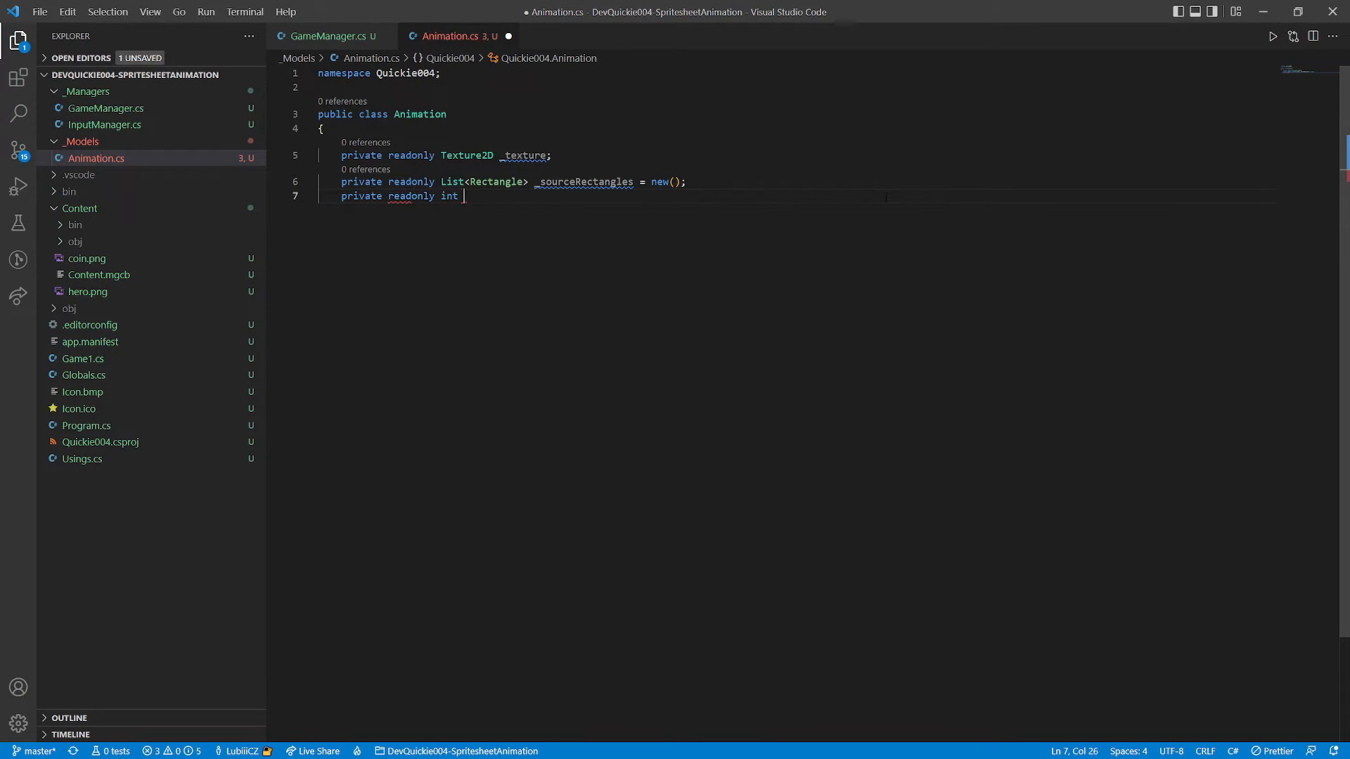
text(_frames;)
text(private float _frameTimeLe)
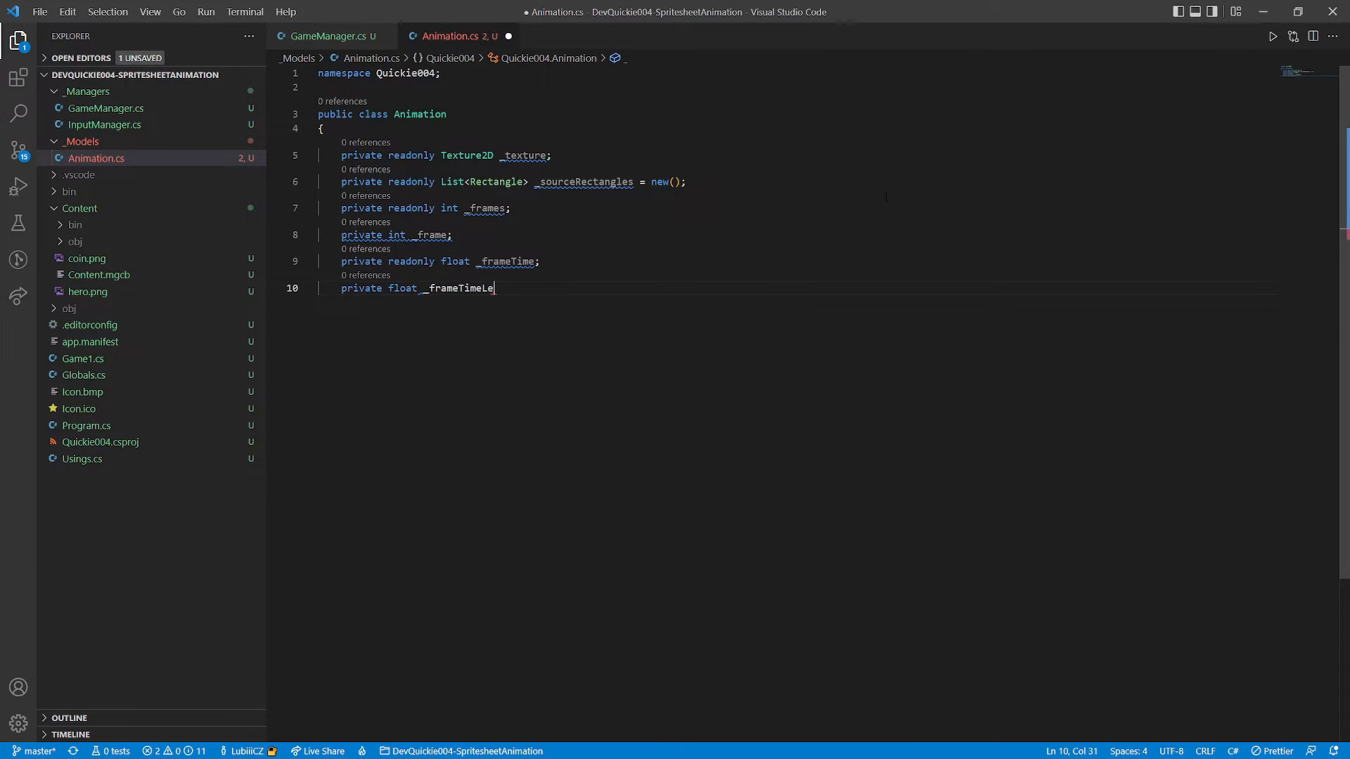
text(ft;)
text(for (int i = 0; i < length; i++)
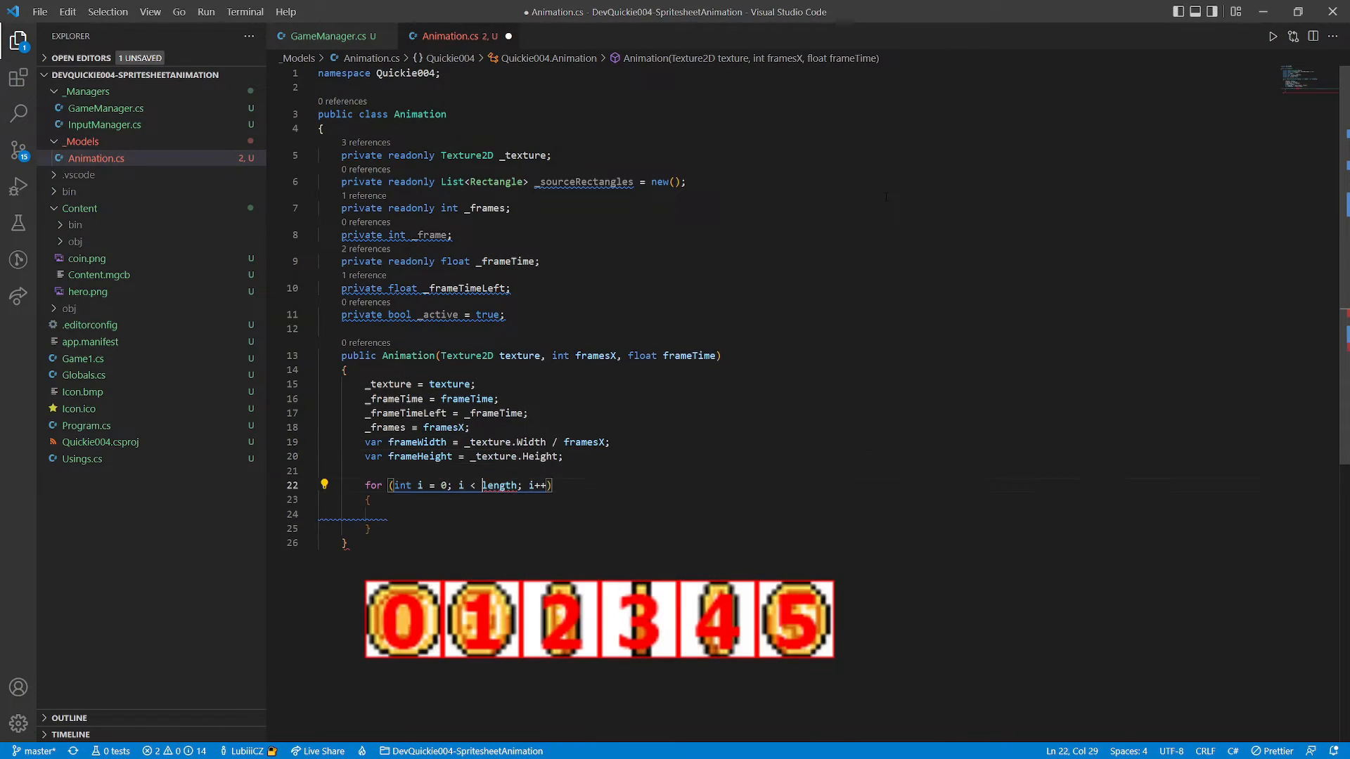
- Add source rectangles in the constructor loop and draw _sourceRectangles[_frame] at pos in Color.White
text(_sourceRectangles.Add)
text(Globals.SpriteBatch.Draw(_textur);)
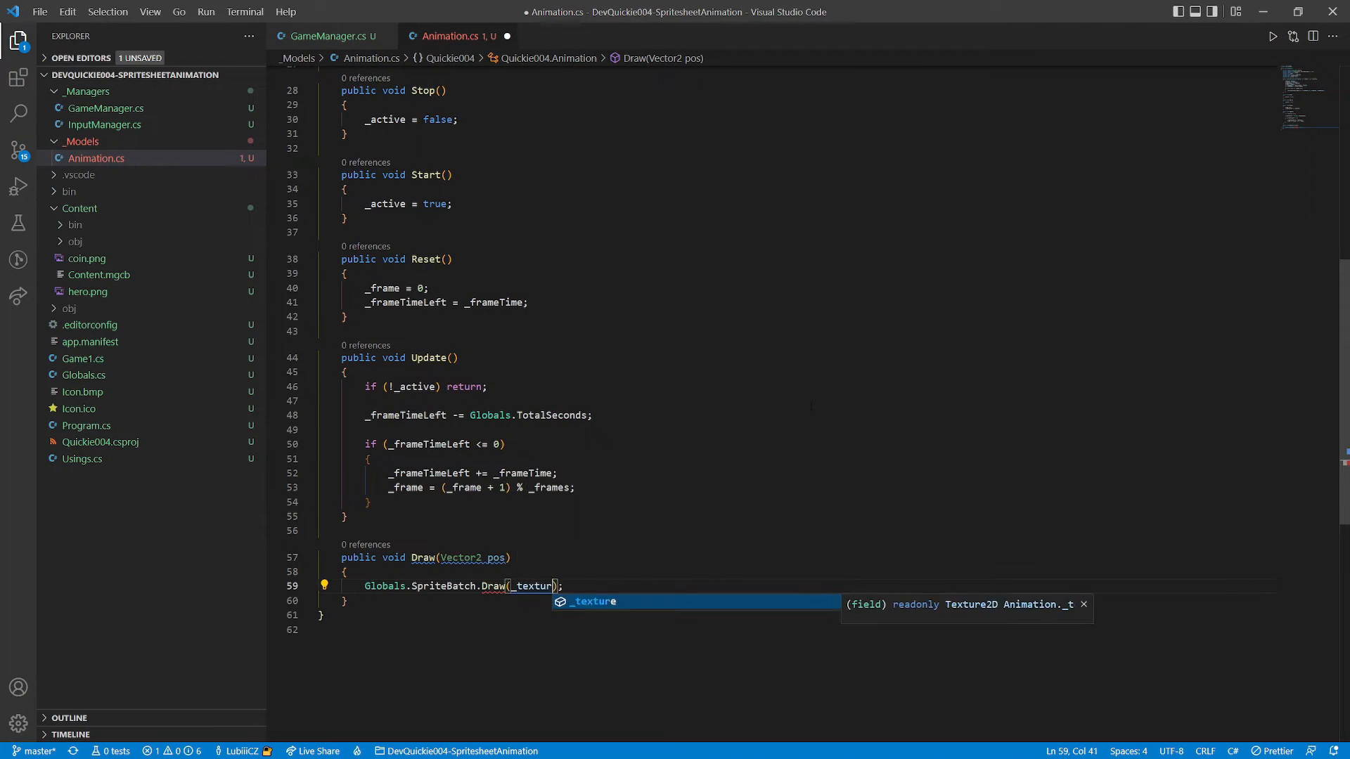
text(, pos, _sourceRectangles[])
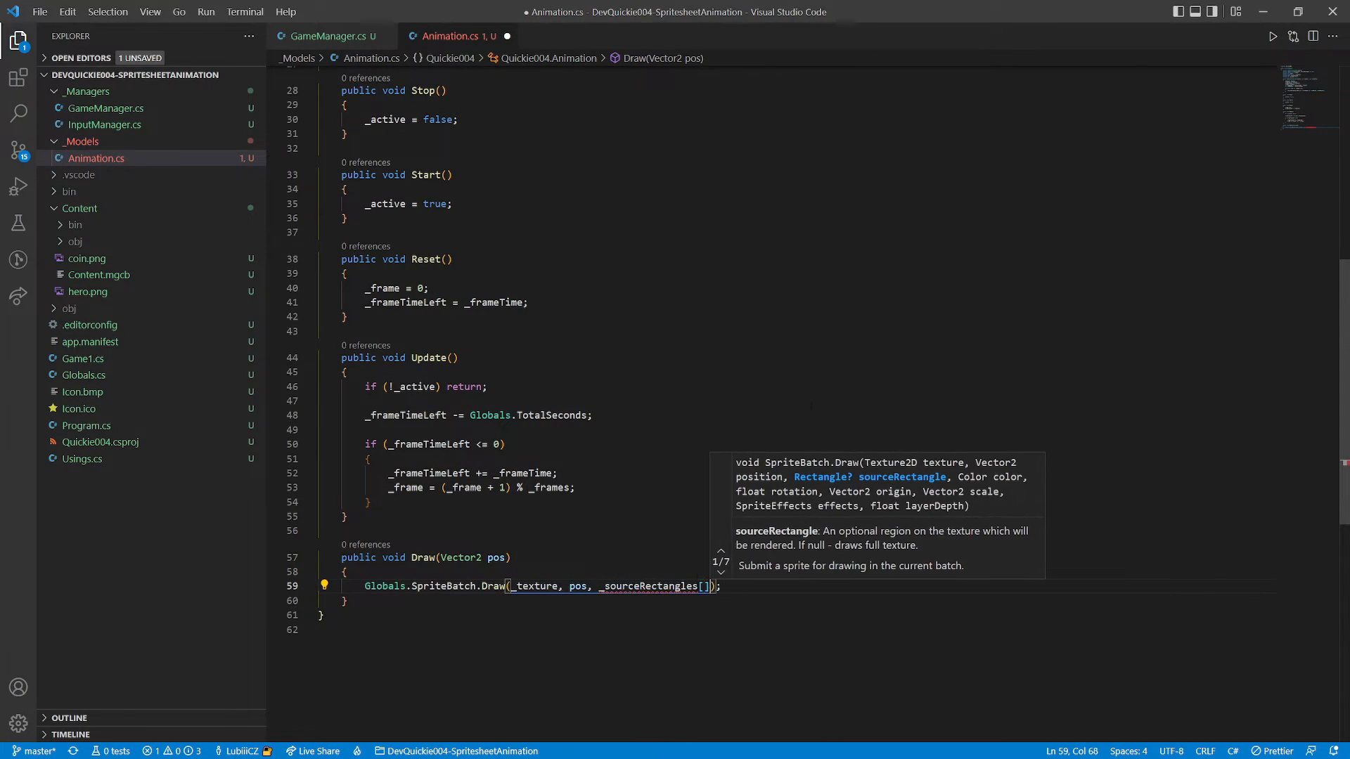
text(_frame], Color.White, 0, Vector2.Zero, Vector2.One, SpriteEffects.None, 1)
text(Coin.cs)
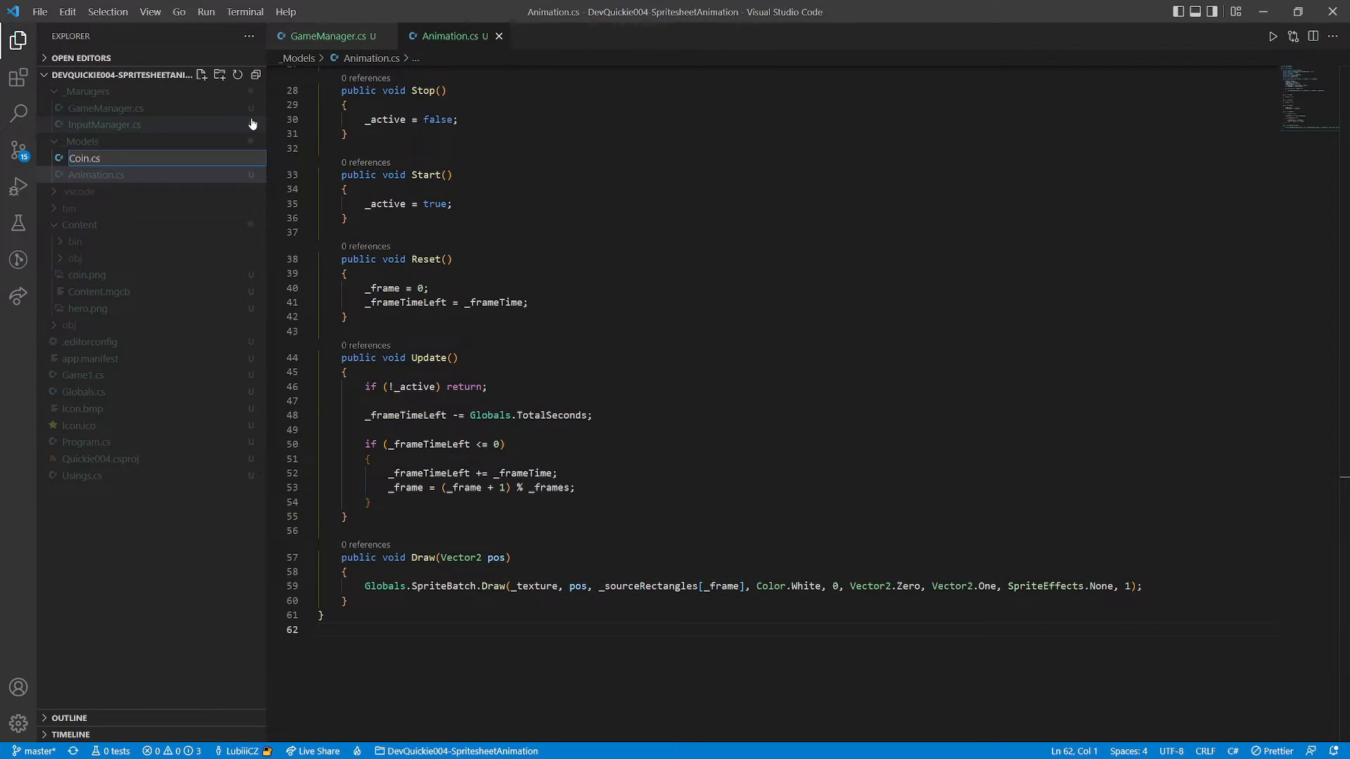
- Give Coin a static _texture, a 6-frame animation from it, and store _position = pos
text(pr)
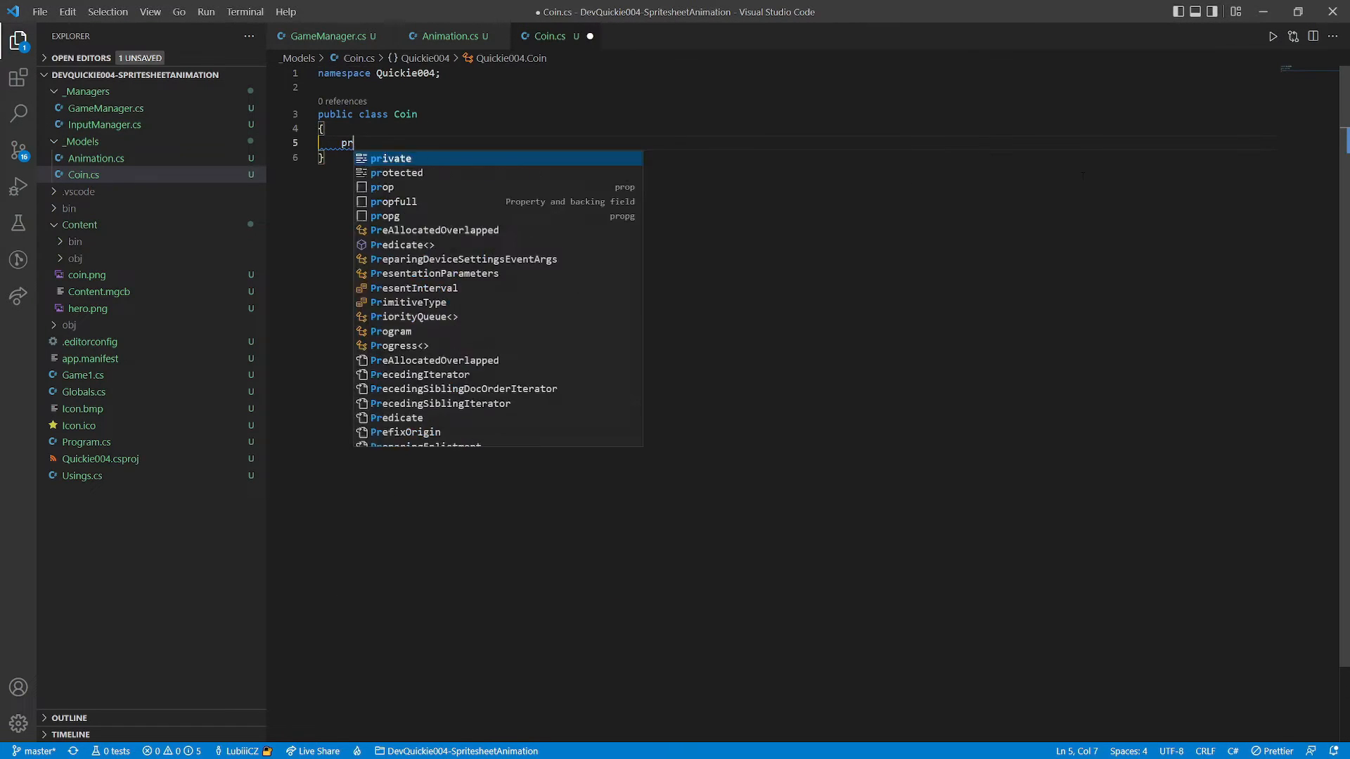
text(private static Texture2D _texture;)
text(_anim = new(_t);)
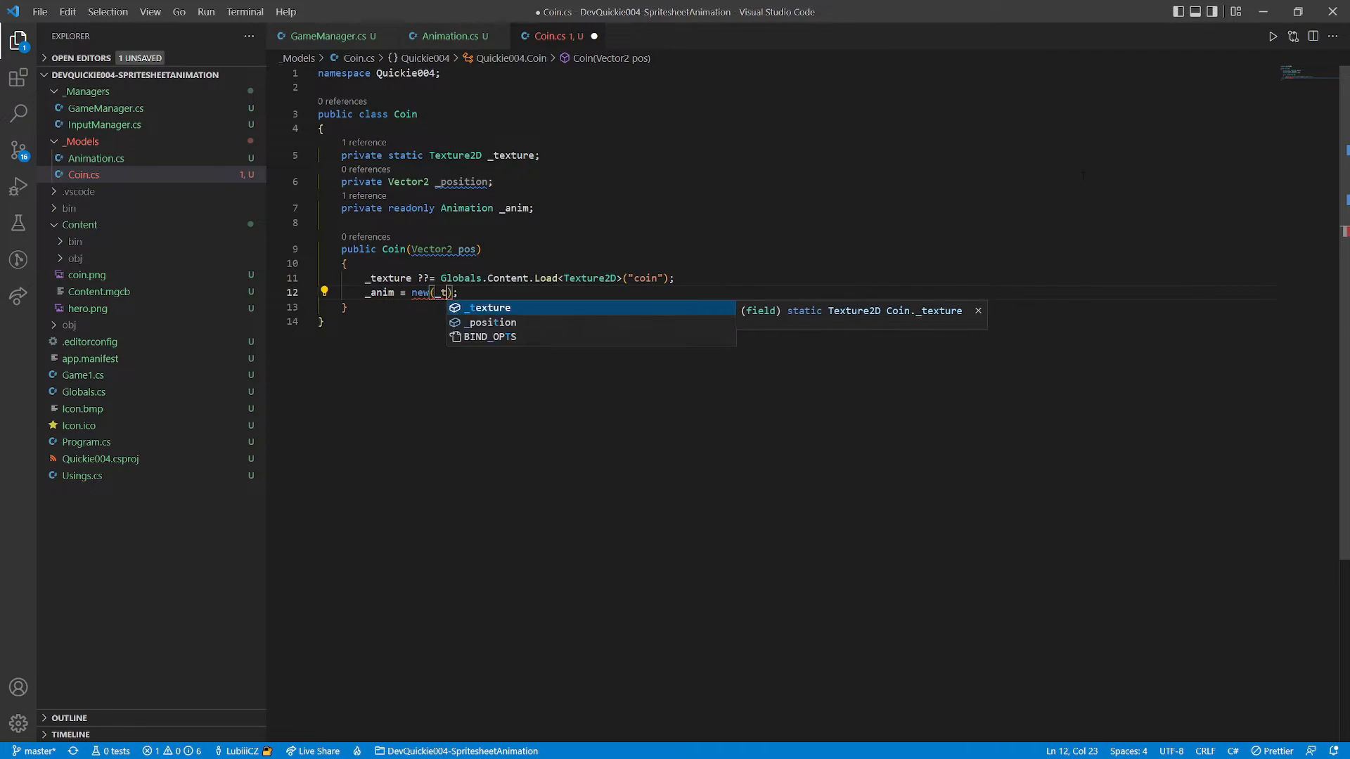
click(488, 308)
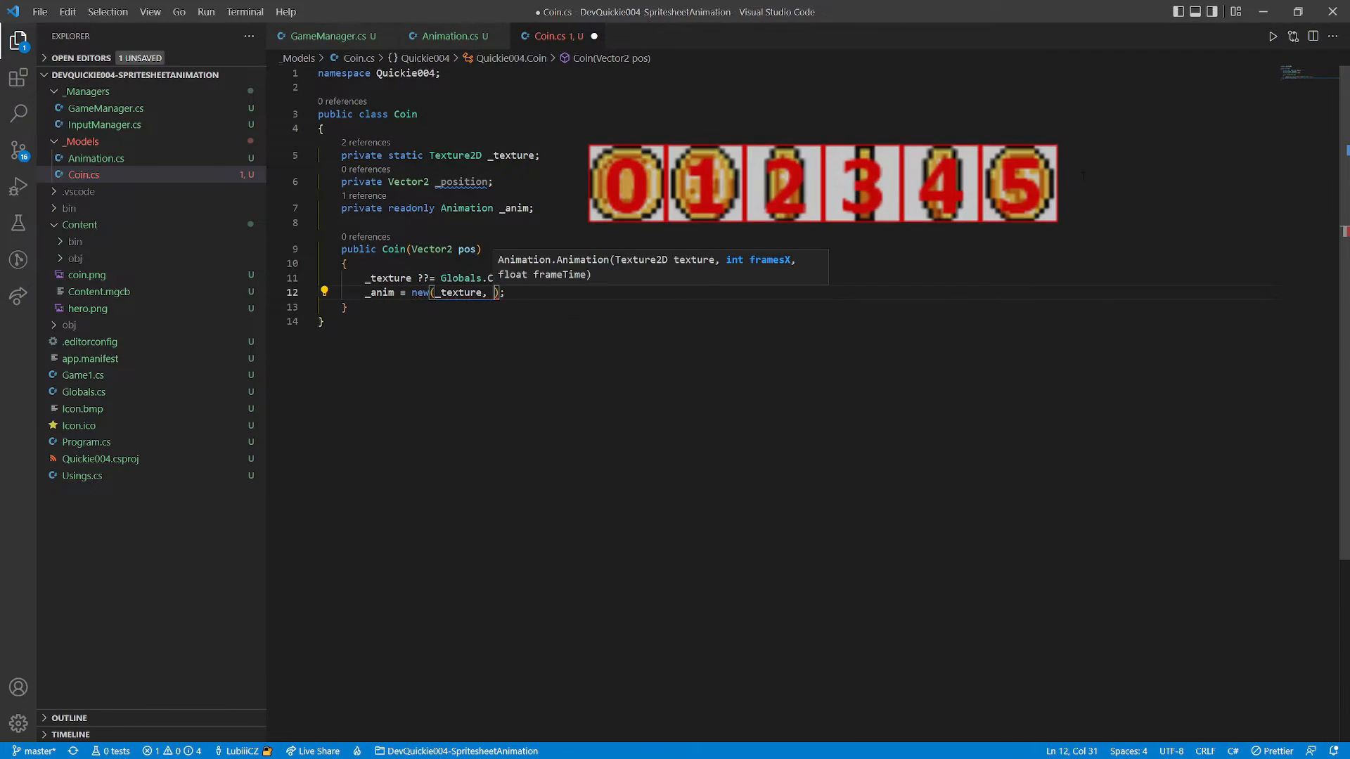
text(6, 0.1f)
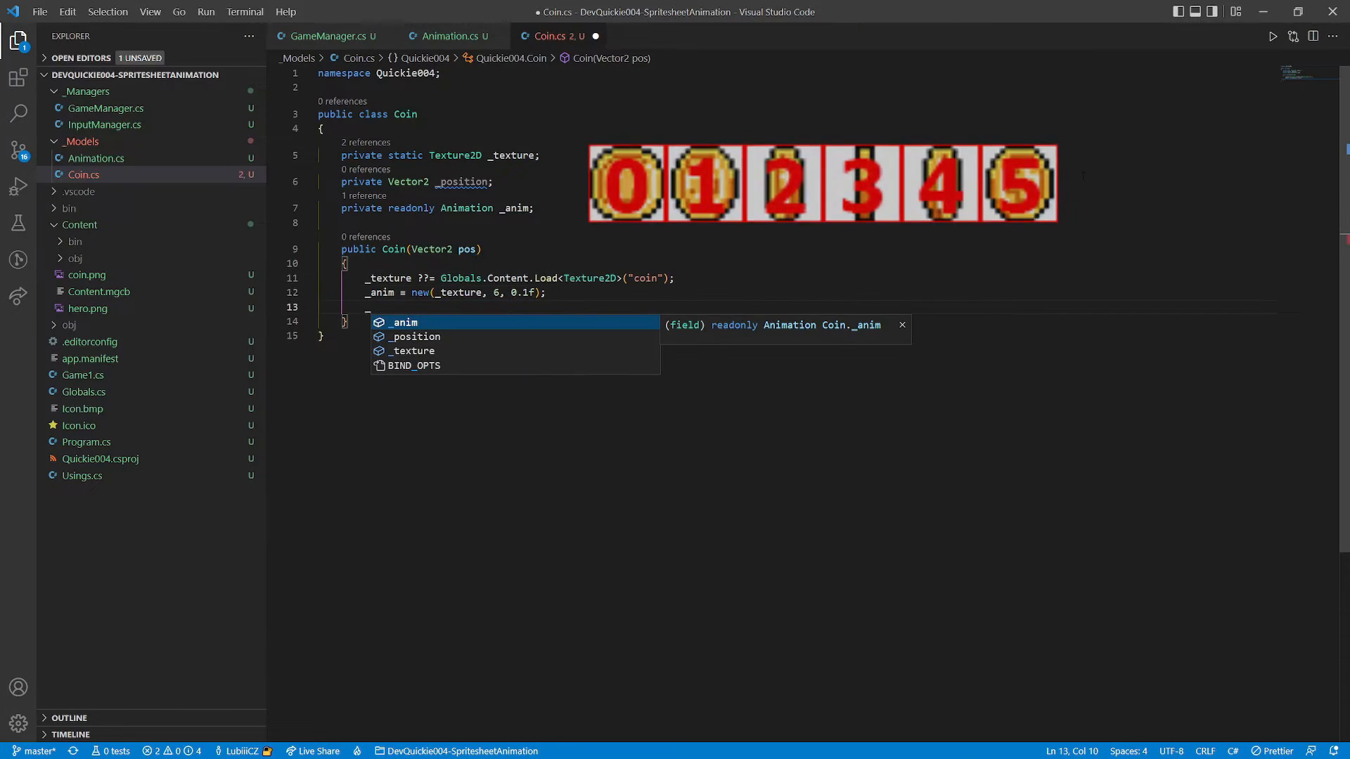
text(_position = pos)
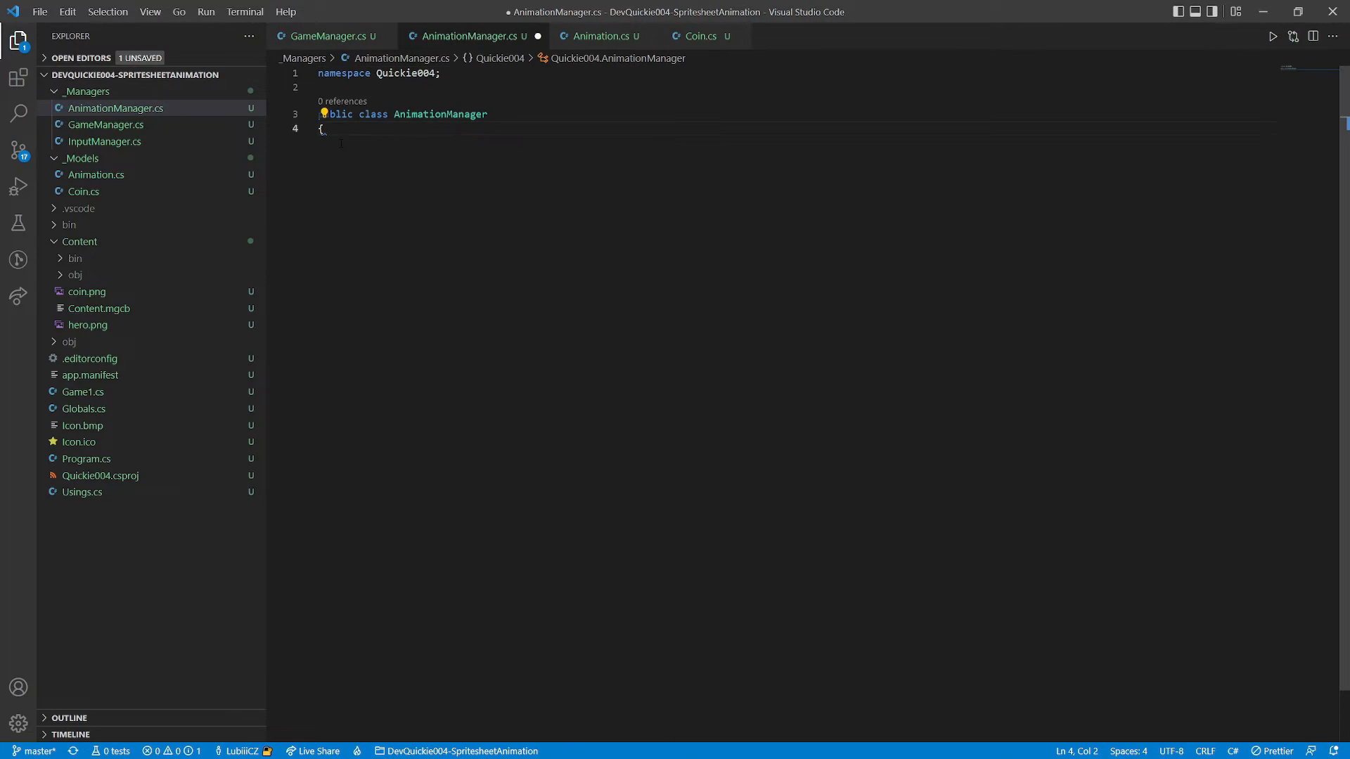
- Declare the readonly Dictionary<object, Animation> _anims and the object _lastKey field
text(private r)
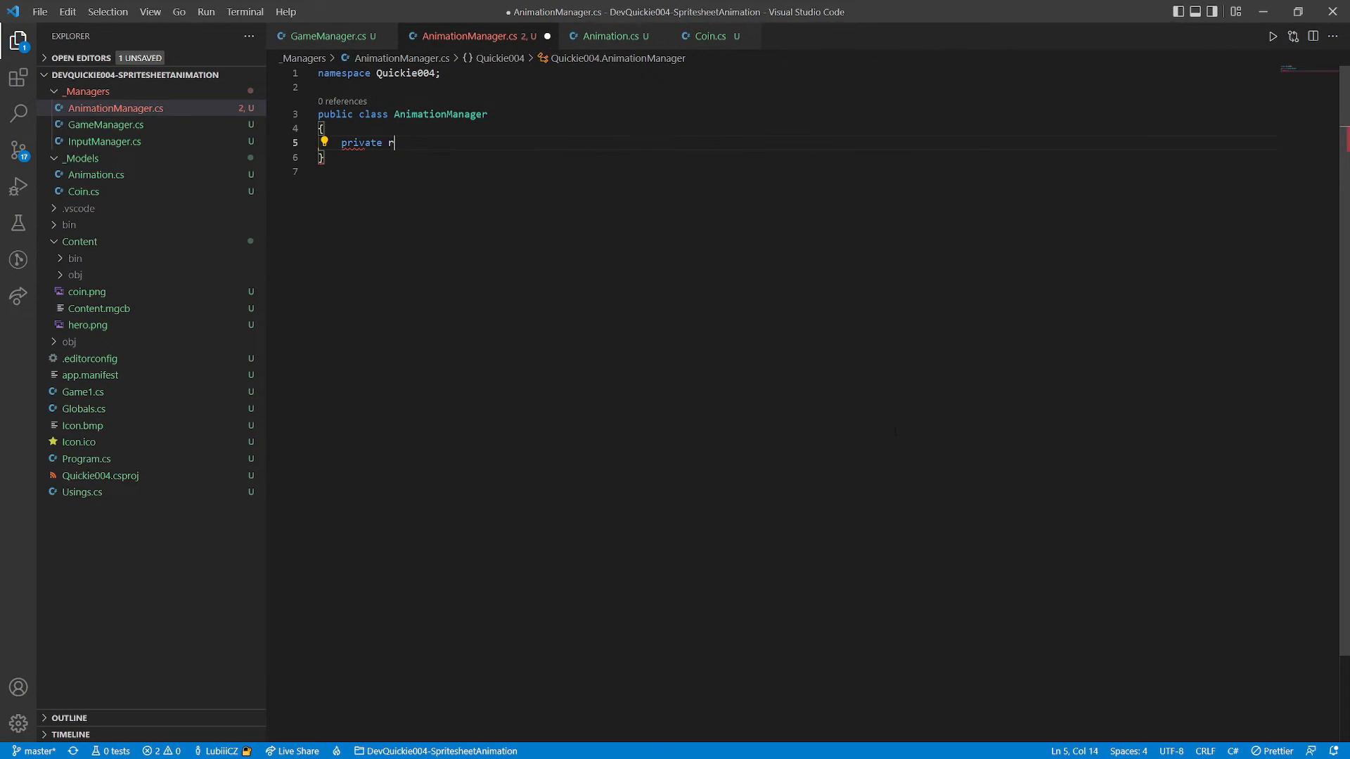
text(eadonly Dictionar)
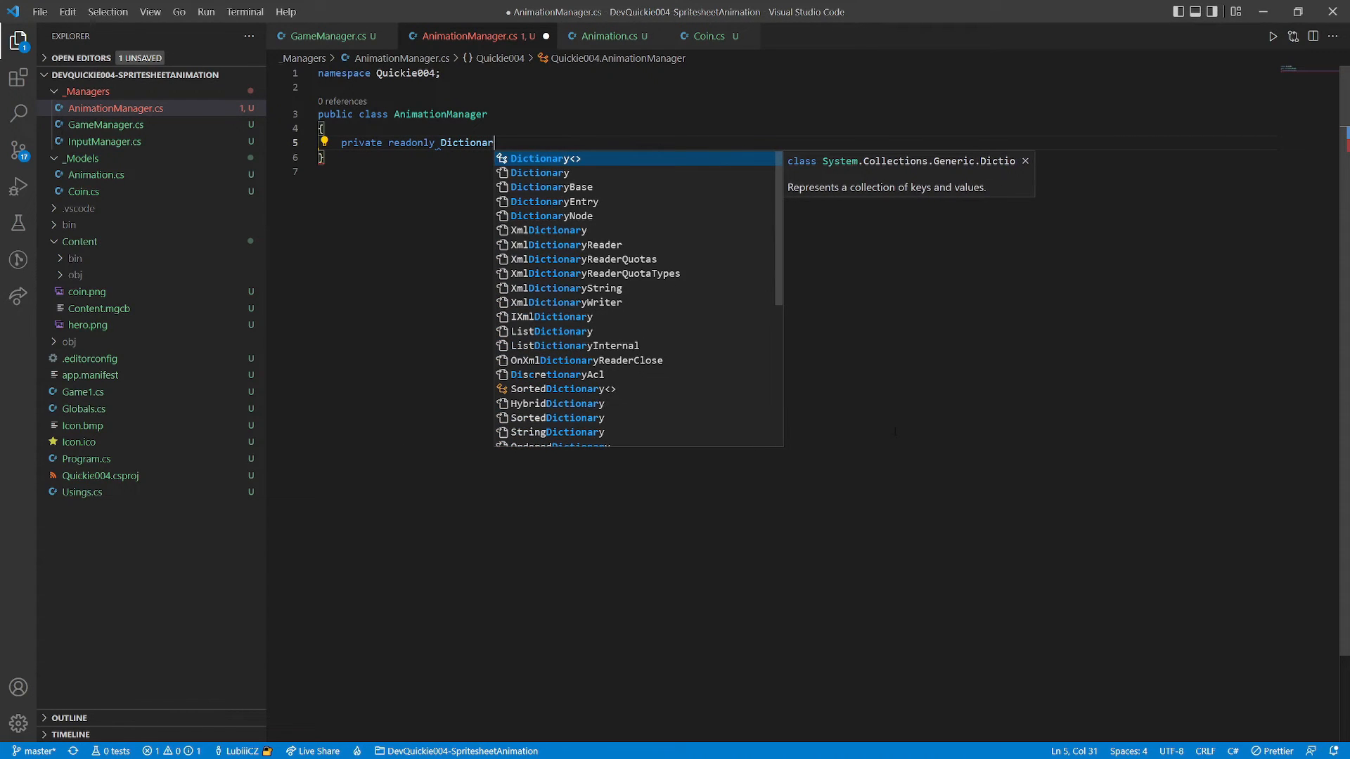
text(<object, >)
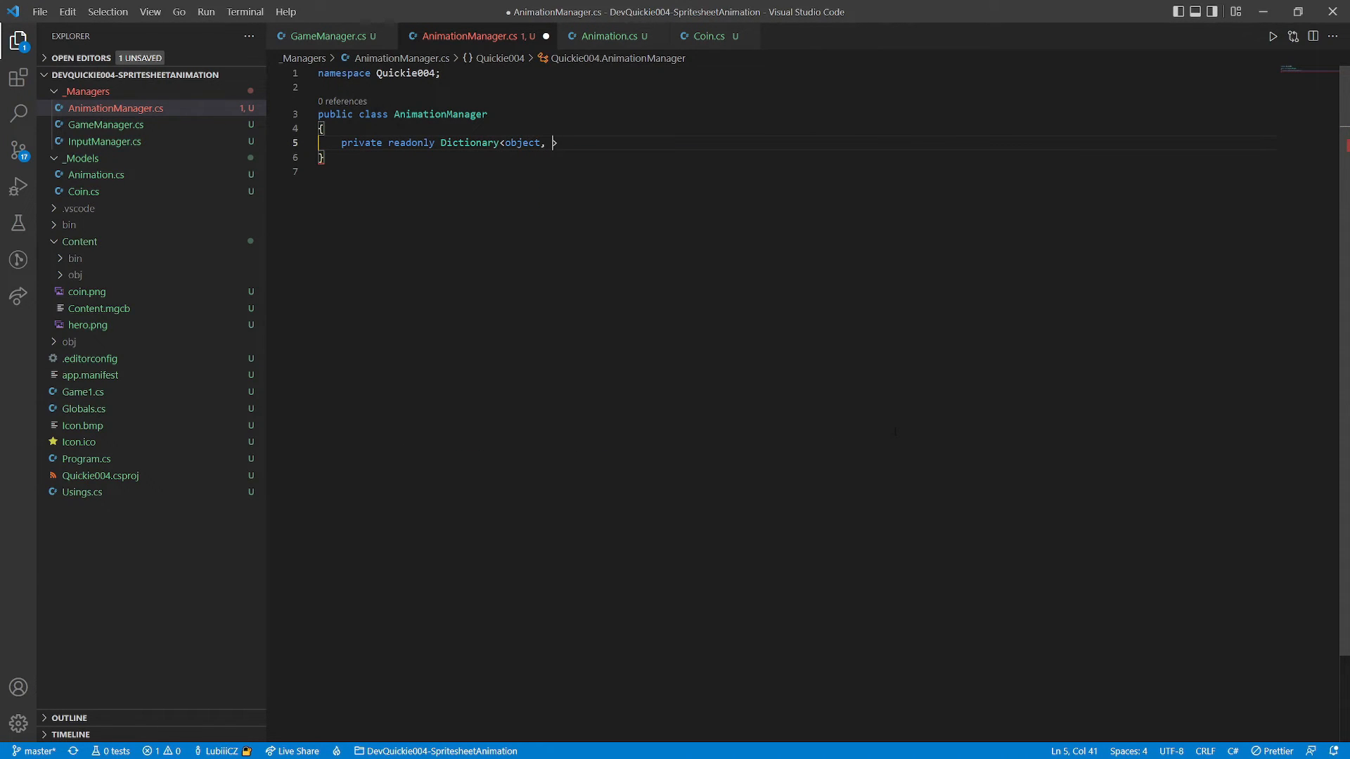
text(Animation> _a)
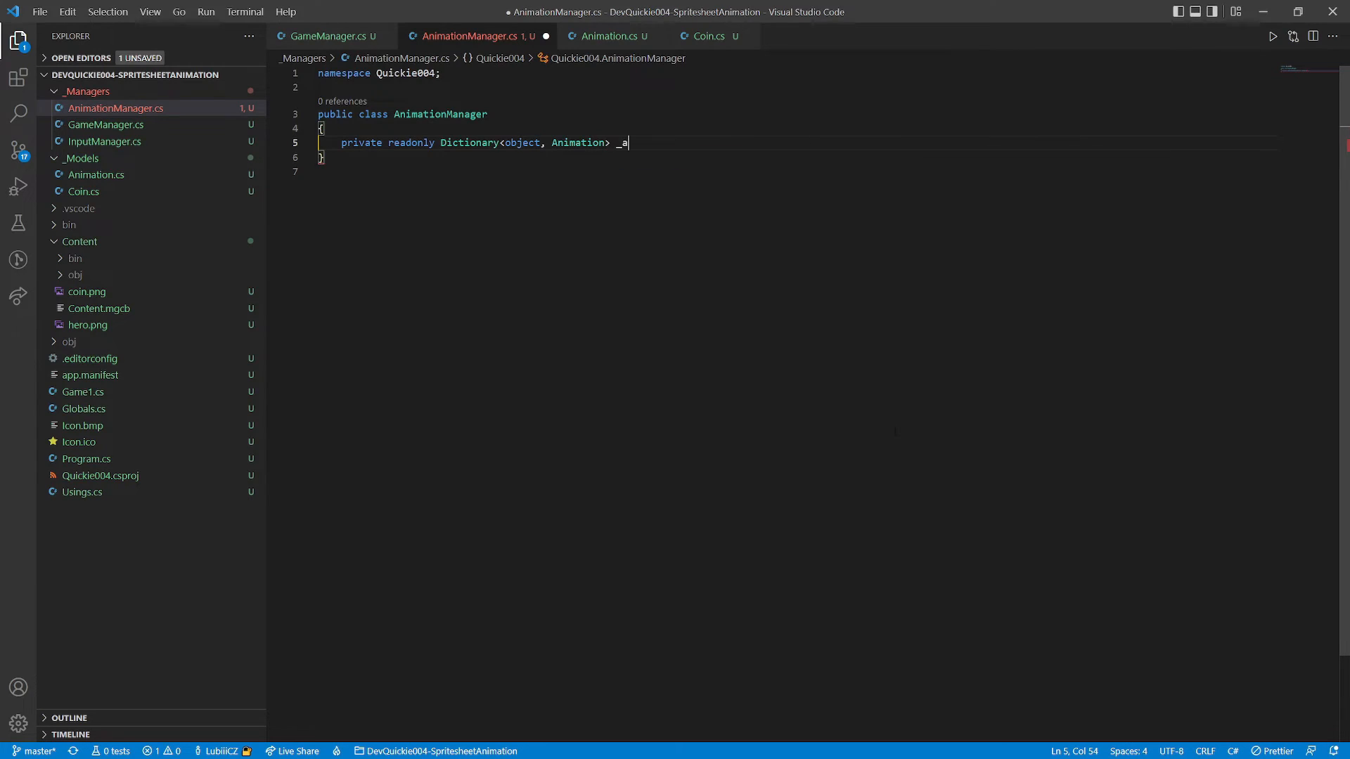
text(nims = new)
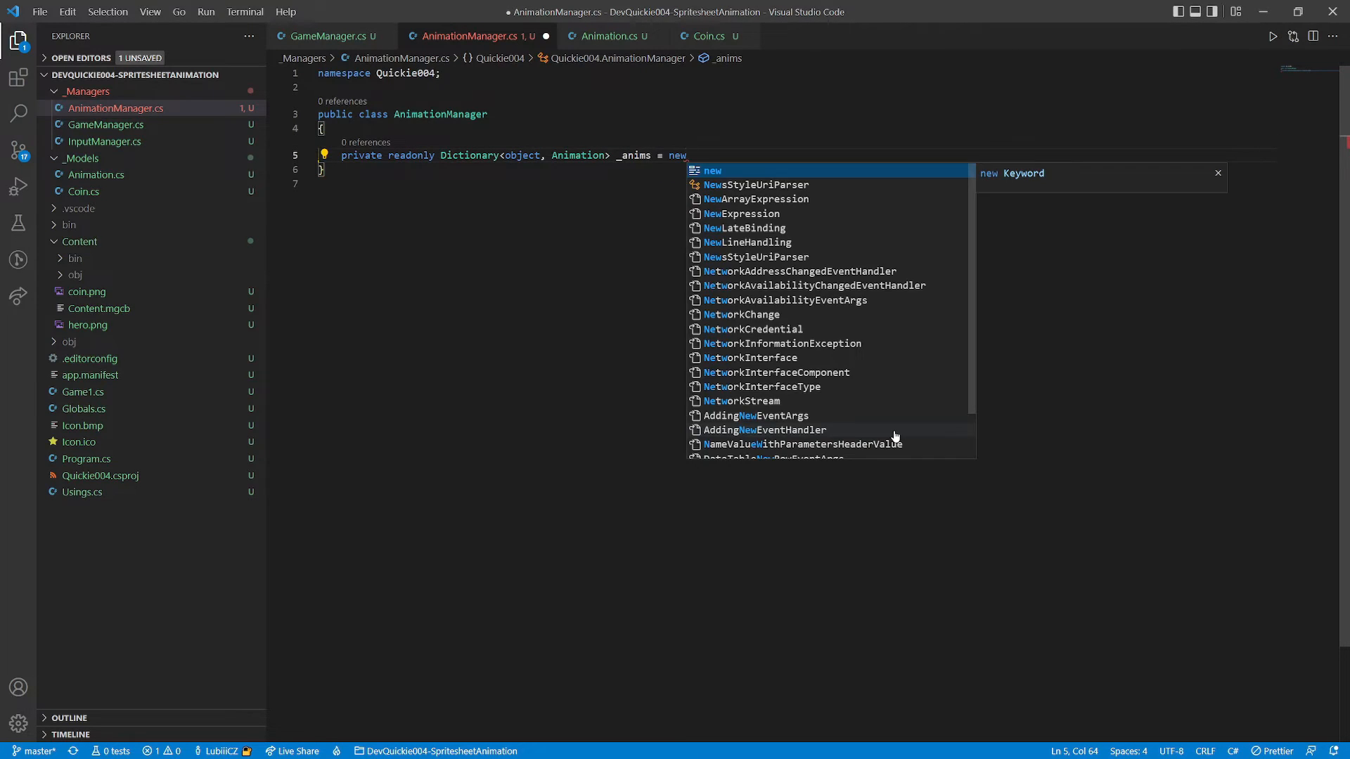
text(private)
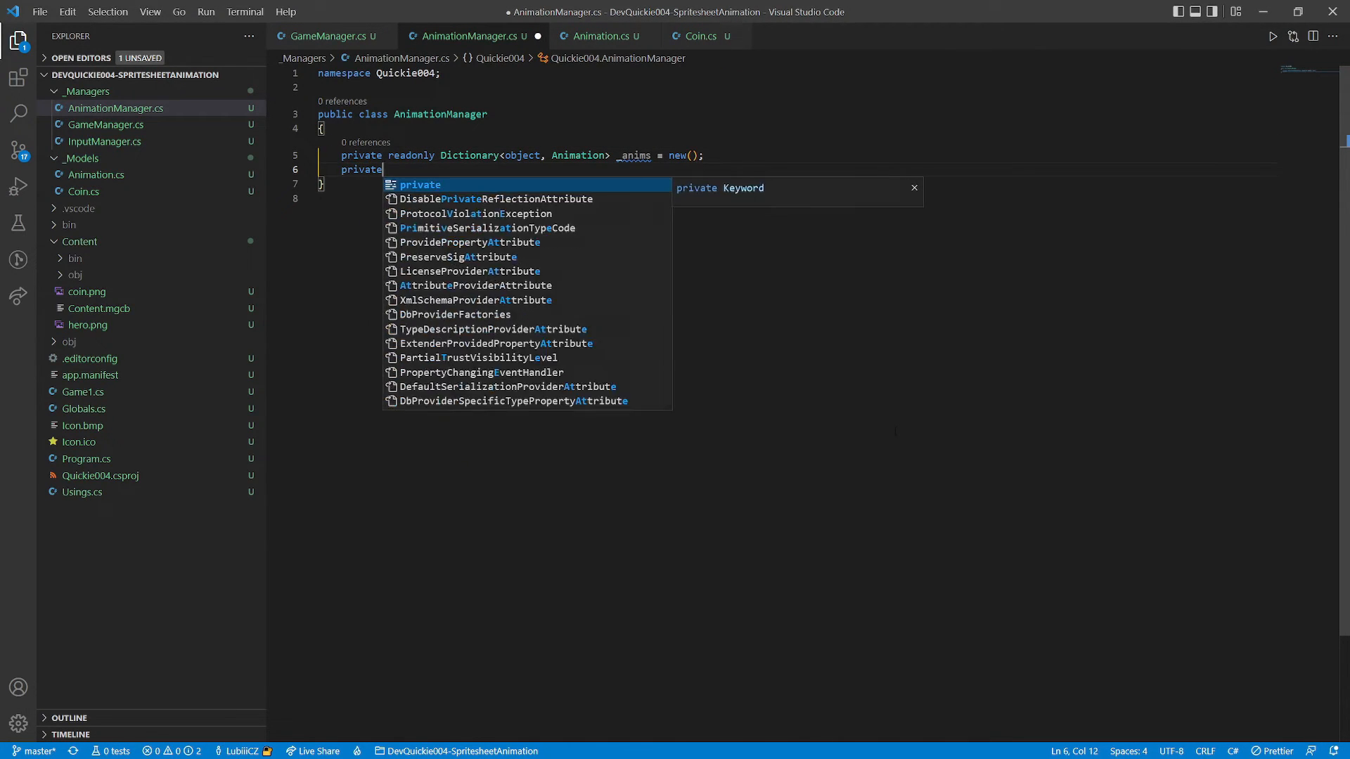
text(object _lastKey;)
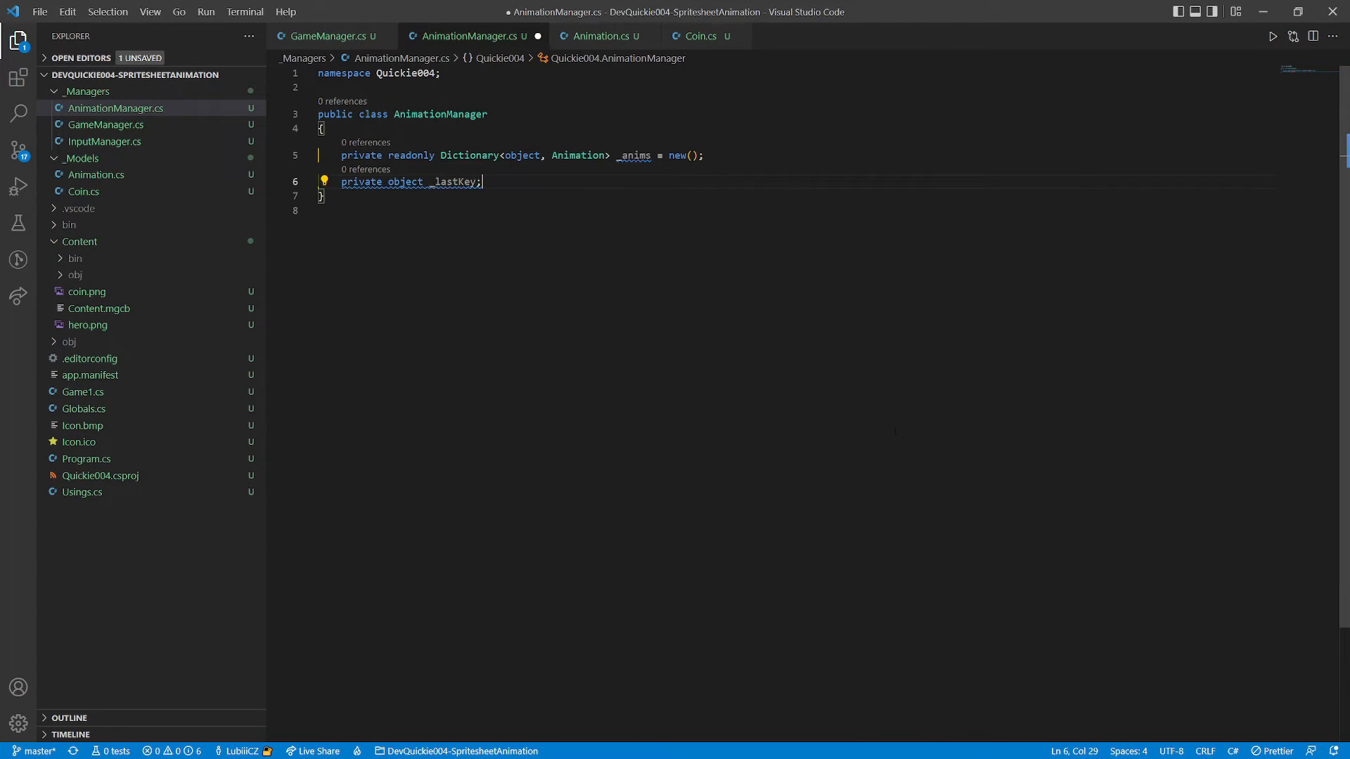
- Add the AddAnimation(object key, Animation animation) method signature
text(public void AddAnimation)
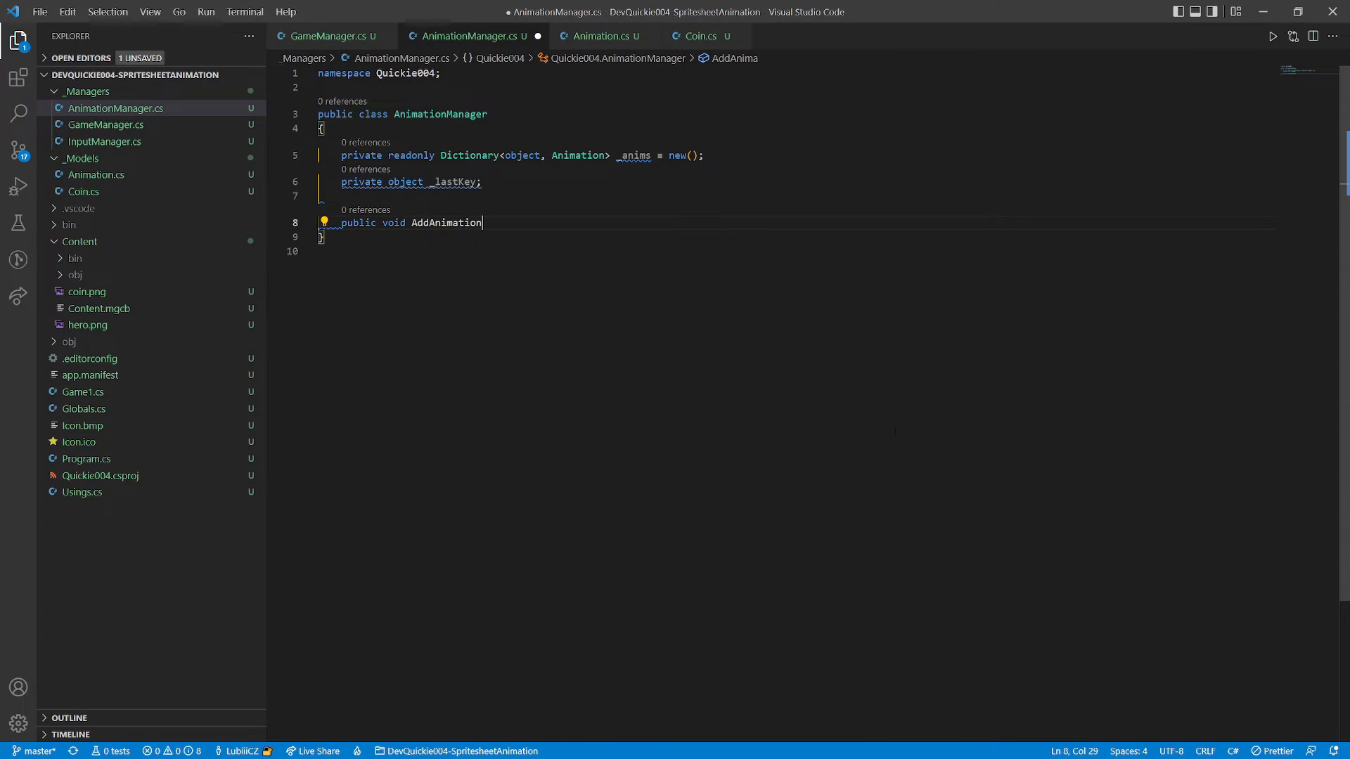
text((object key, Animation animation)
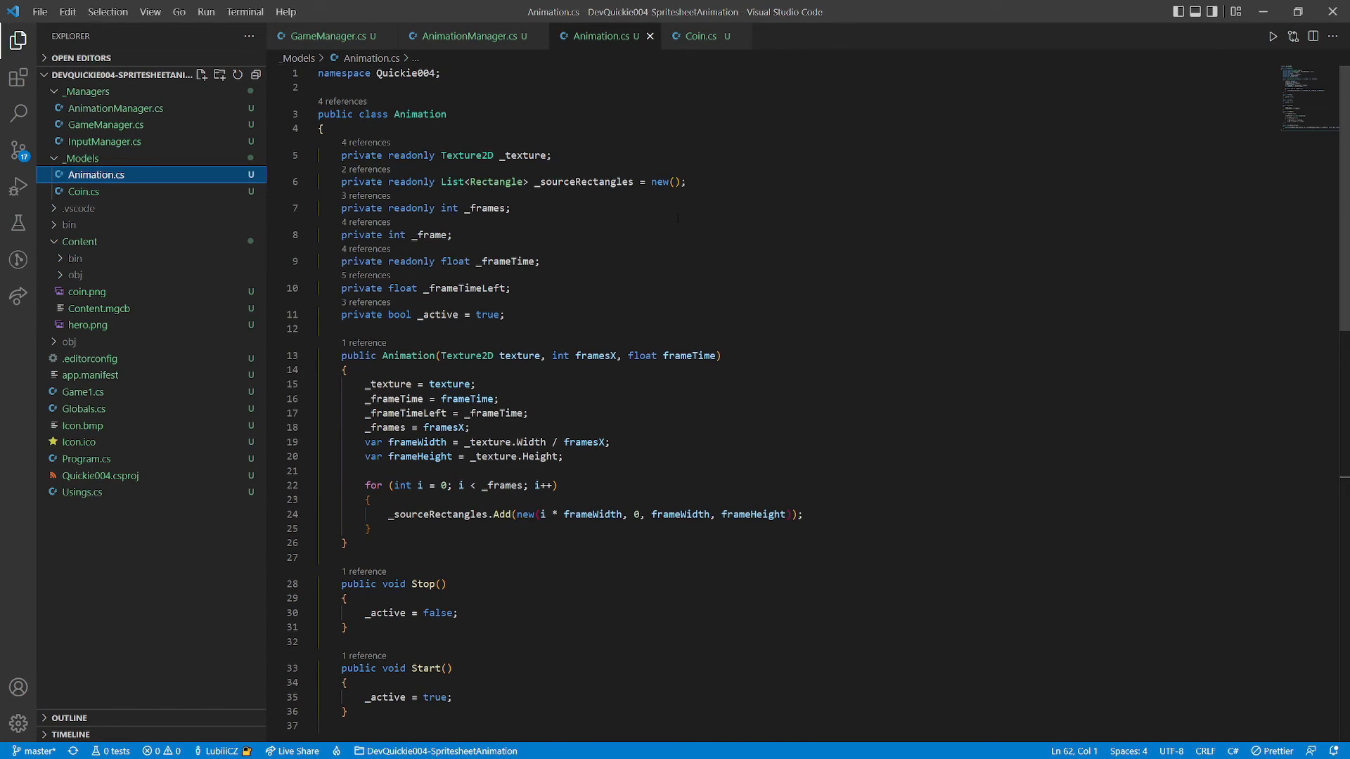
- Add int framesY and row = 1 parameters so rectangles use (row - 1) * frameHeight as y
text(int framesY,)
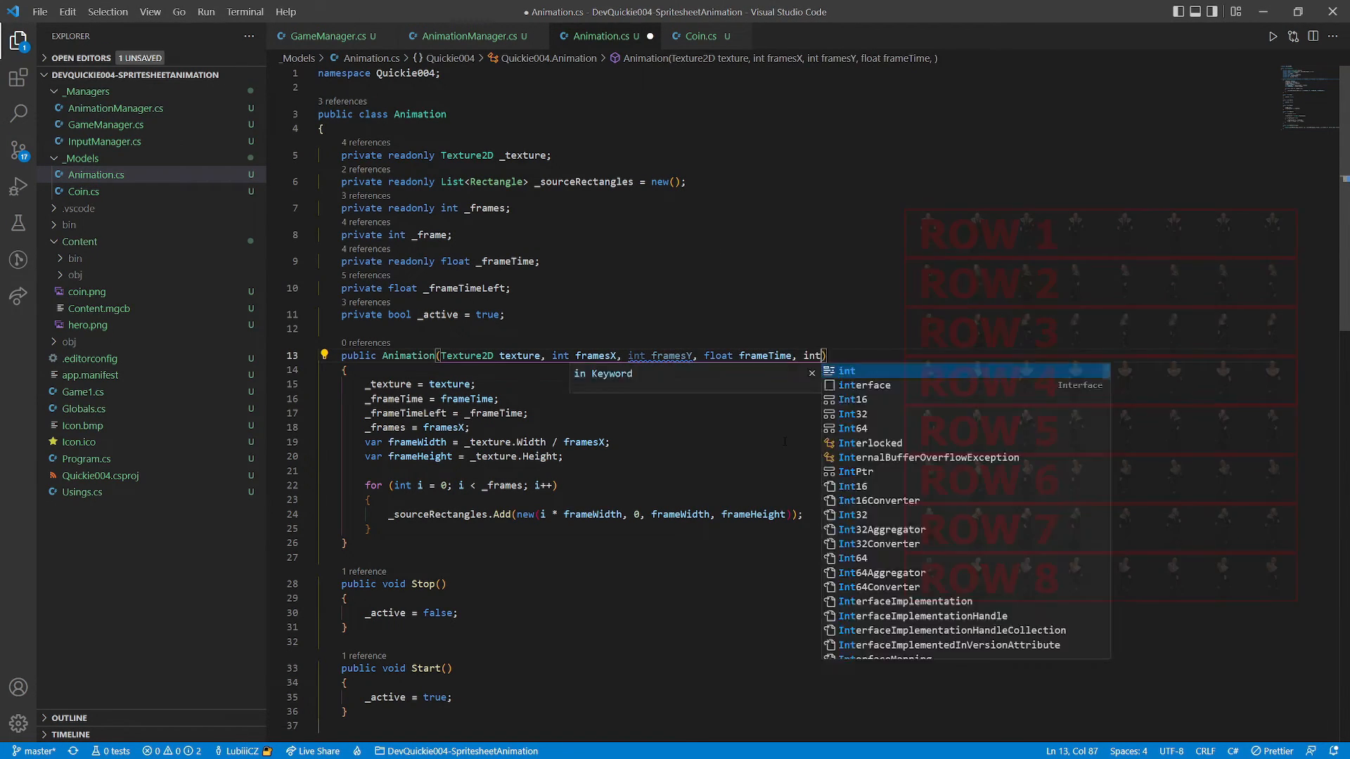
text(row = 1)
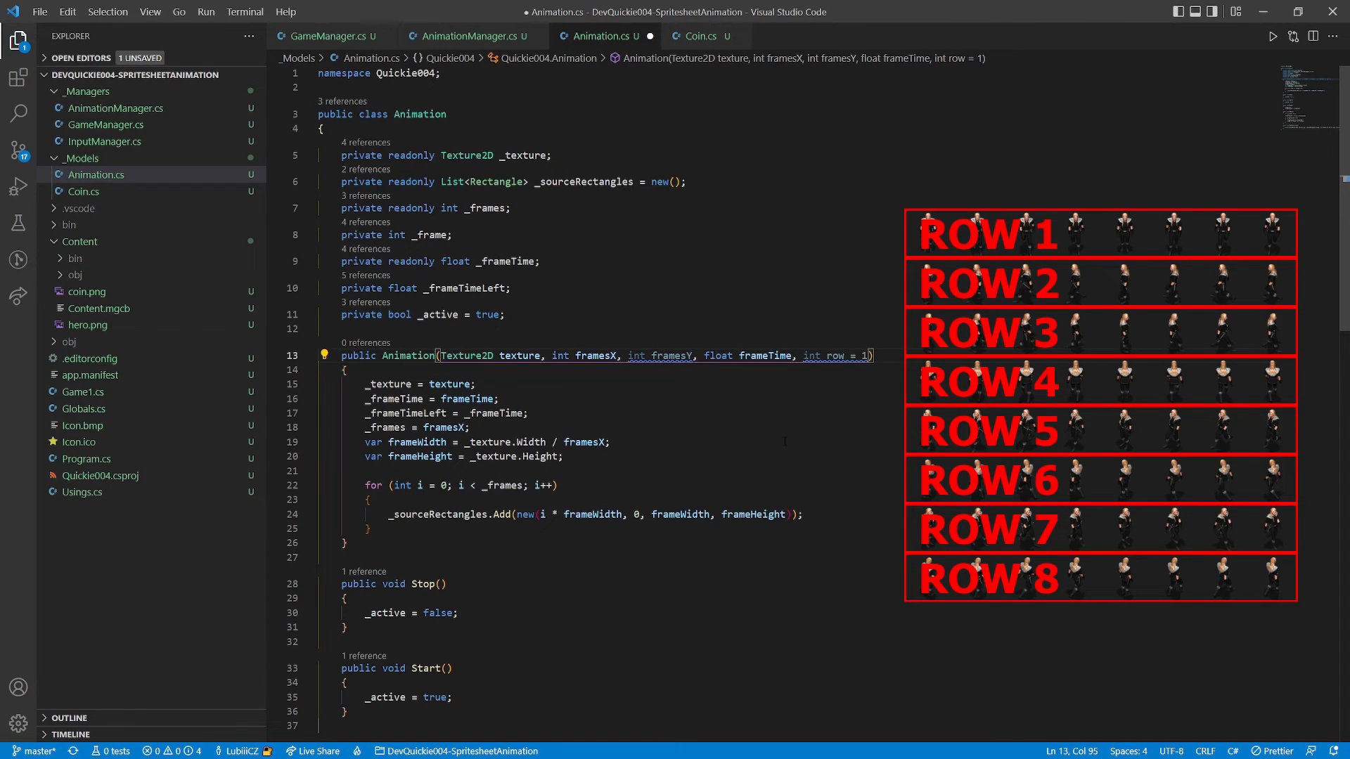
text(row - 1) * frameHeight)
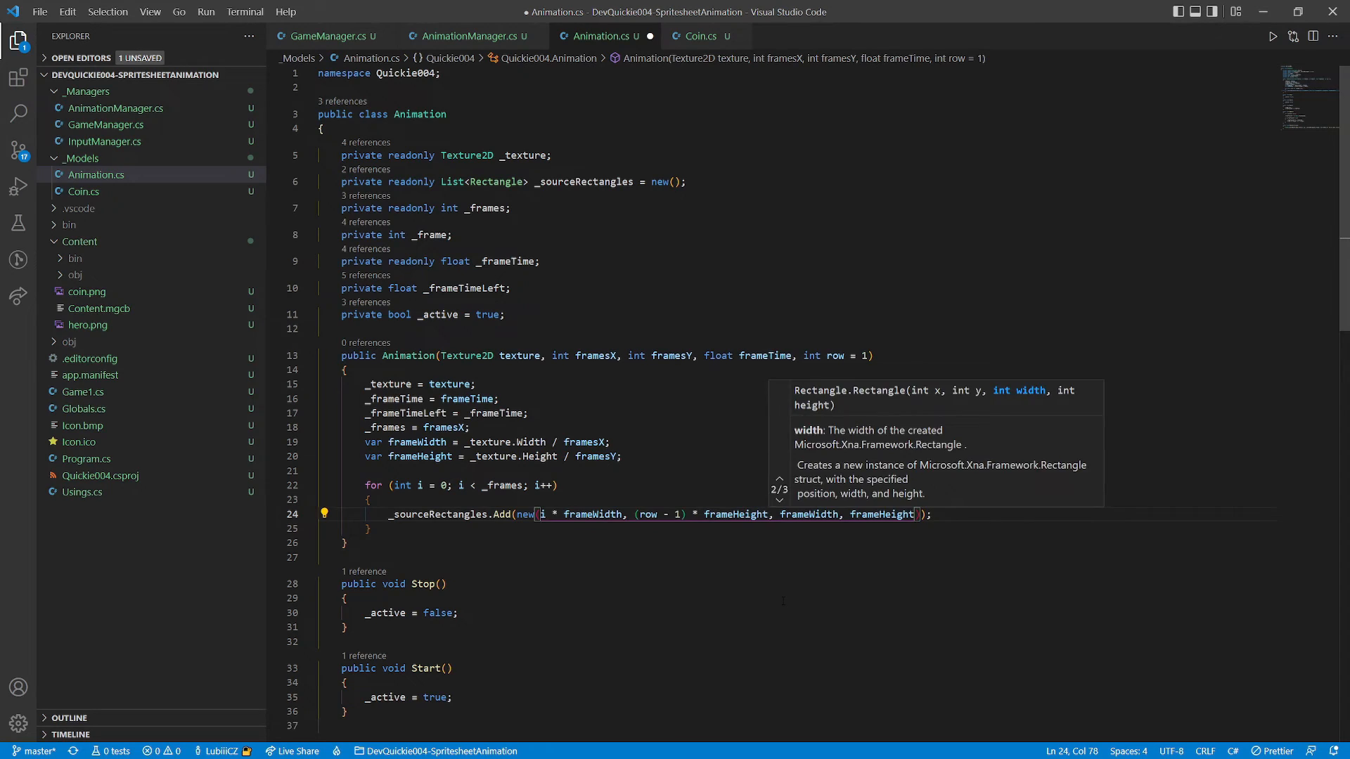
click(703, 37)
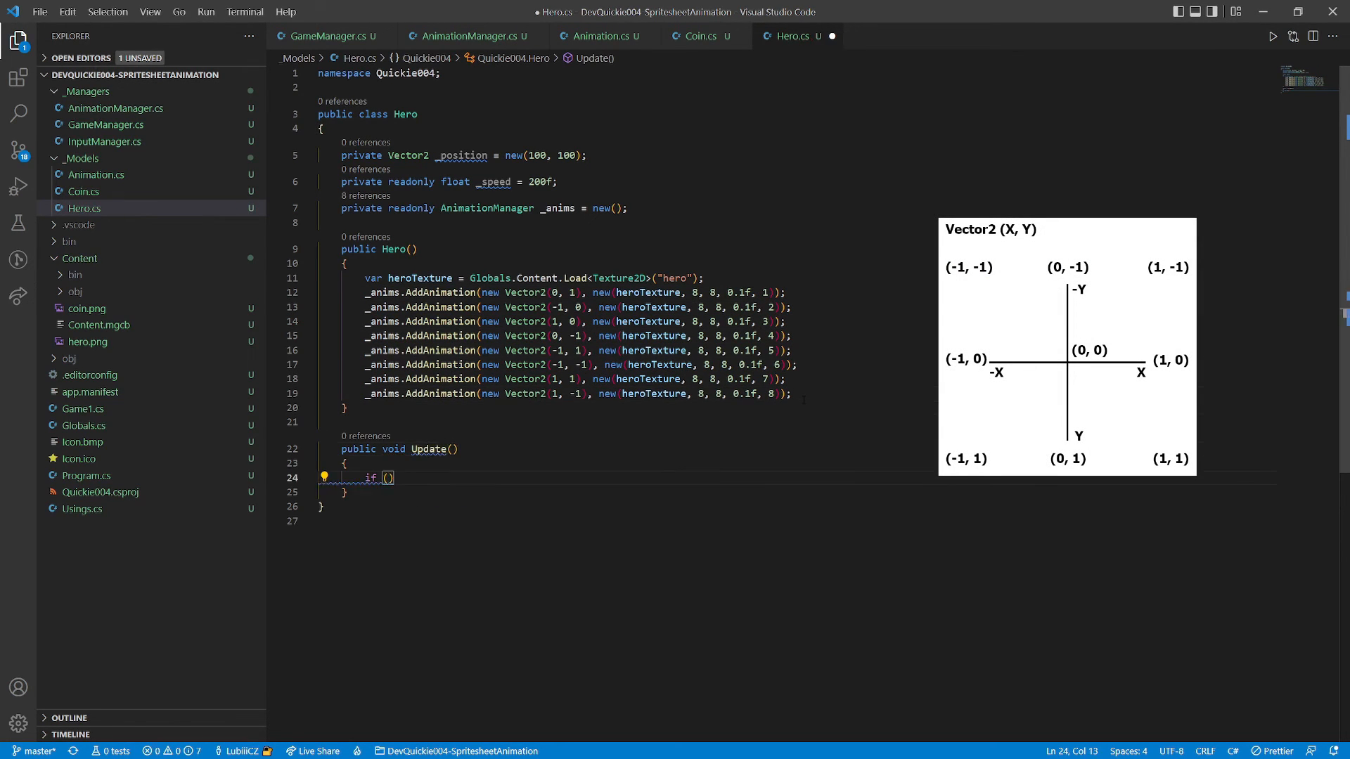
- In Hero.Update, move _position when InputManager.Moving and update animations with InputManager.Direction
text(InputManager.Moving)
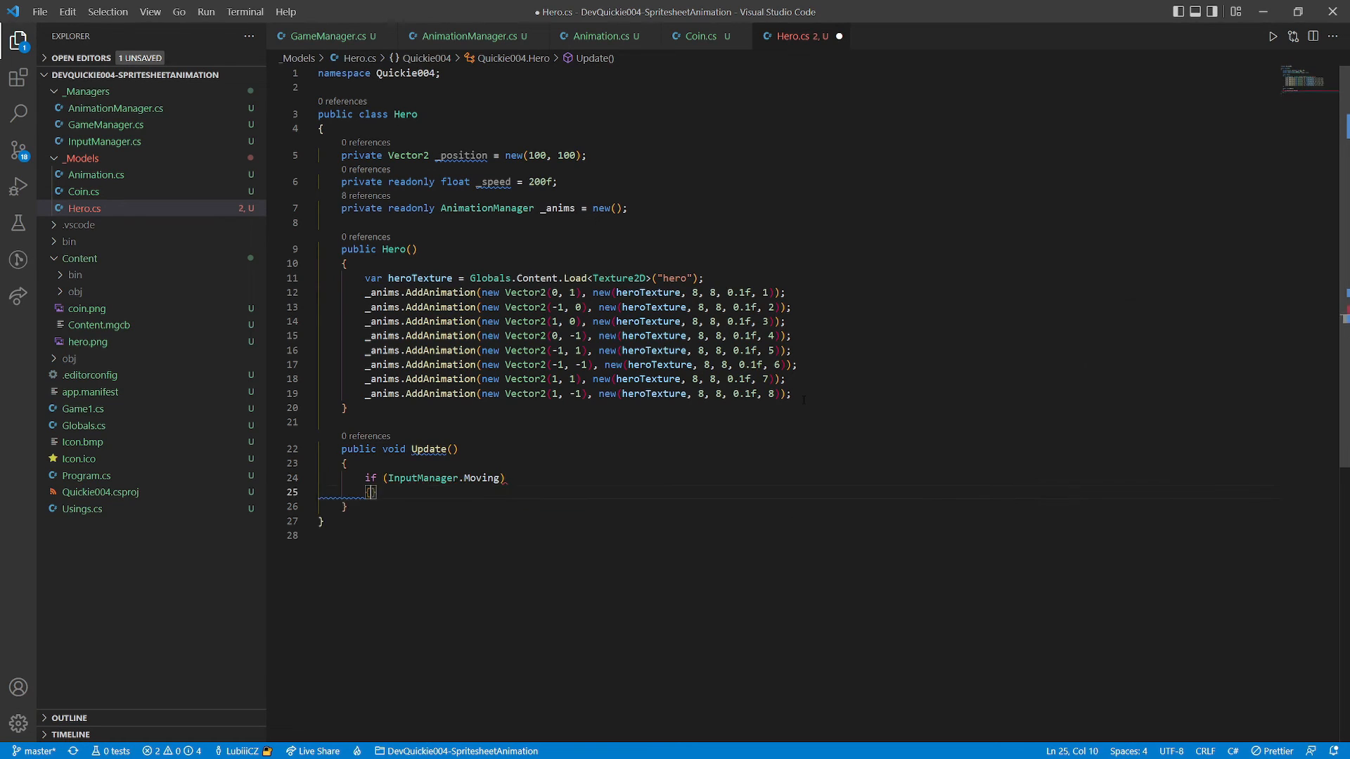
text(_position += Vector2.Normalize(InputManager.Direction) * _speed * Globals.TotalSeconds;)
text(_anims.Update)
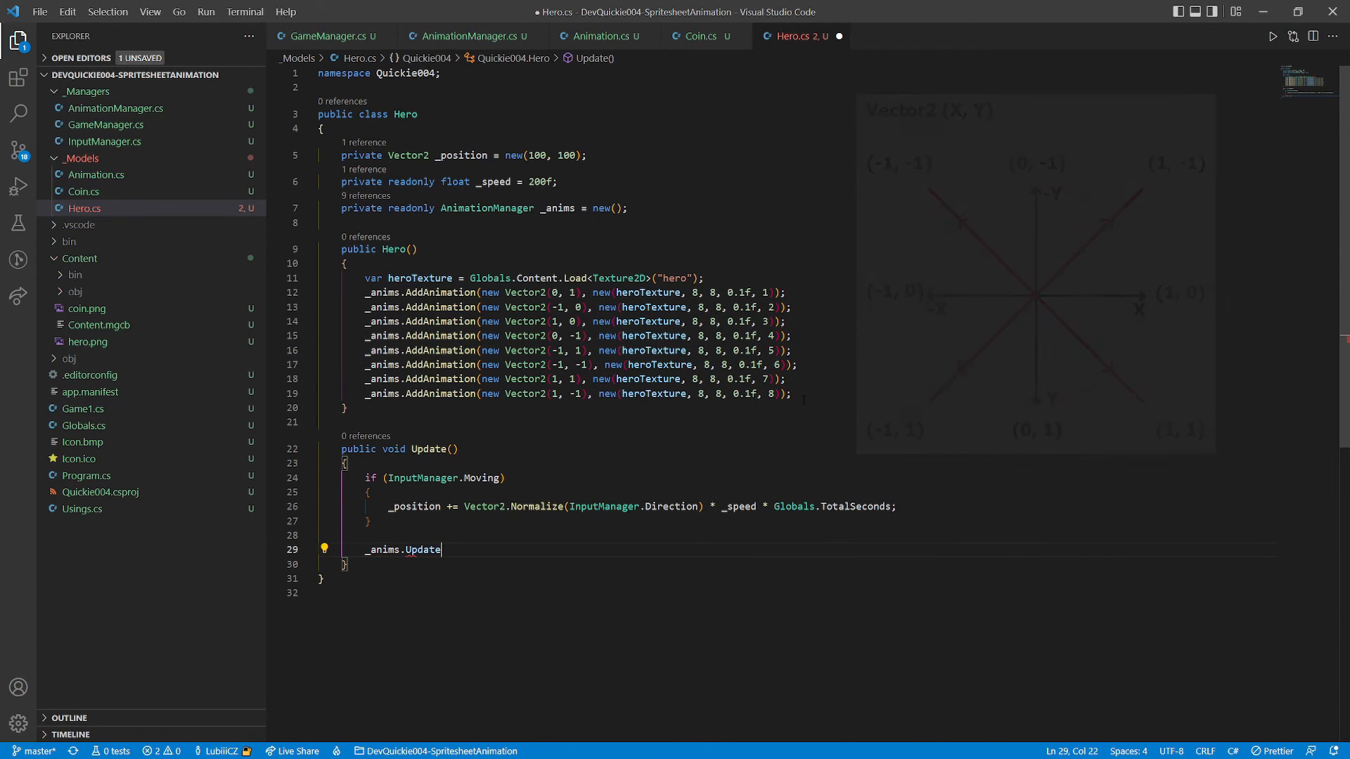
text((InputManager.Direction);)
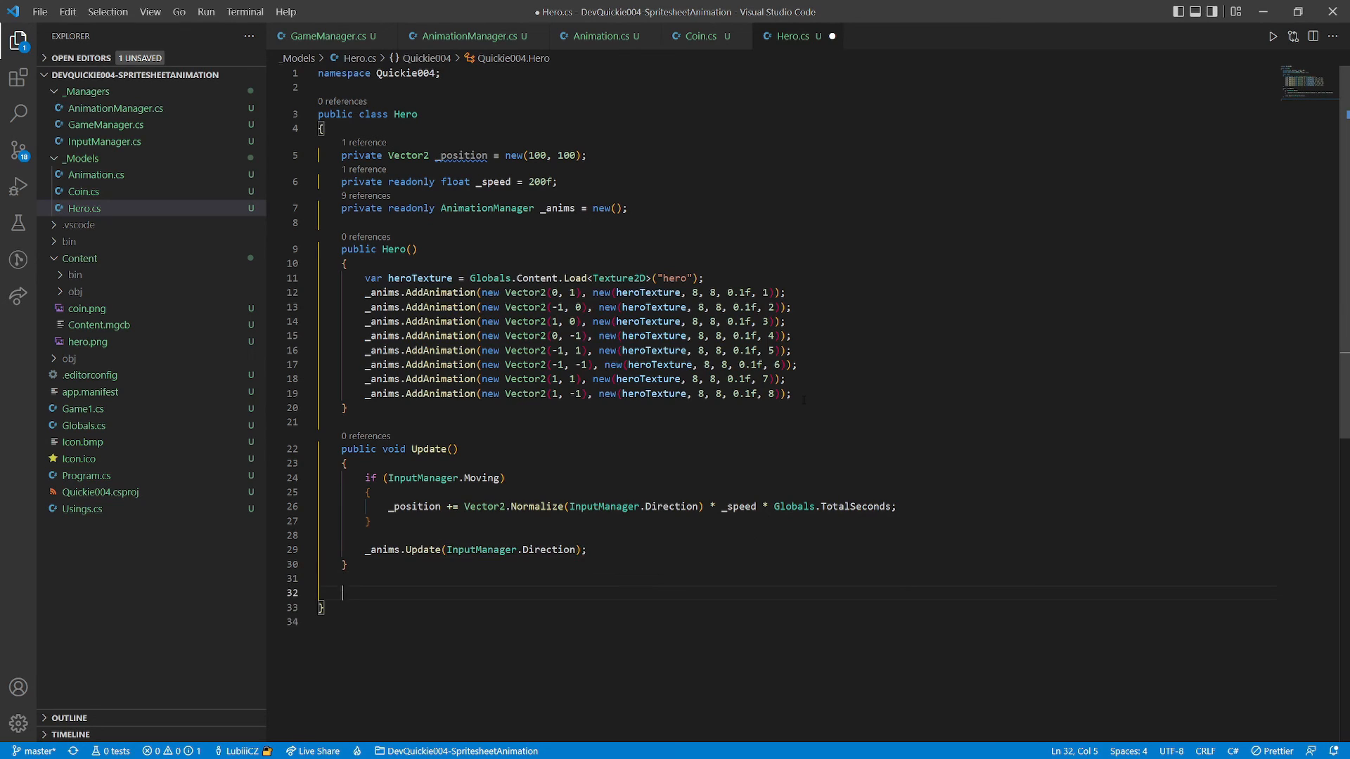